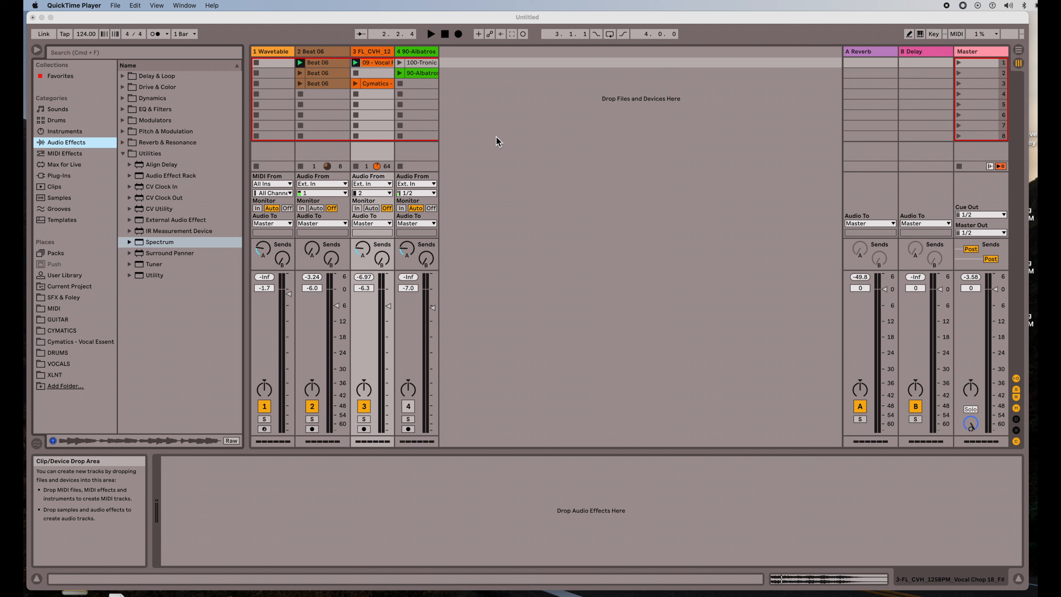
mouse_move(581, 156)
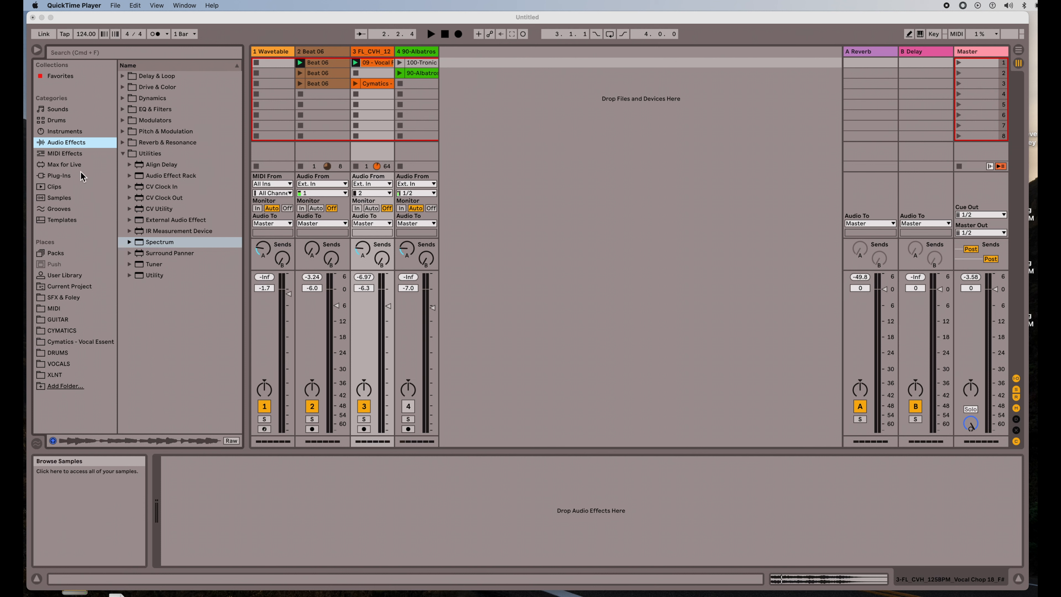
Cycle the browser through Audio Effects, MIDI Effects and Max for Live, ending on MIDI Effects.
left_click(64, 154)
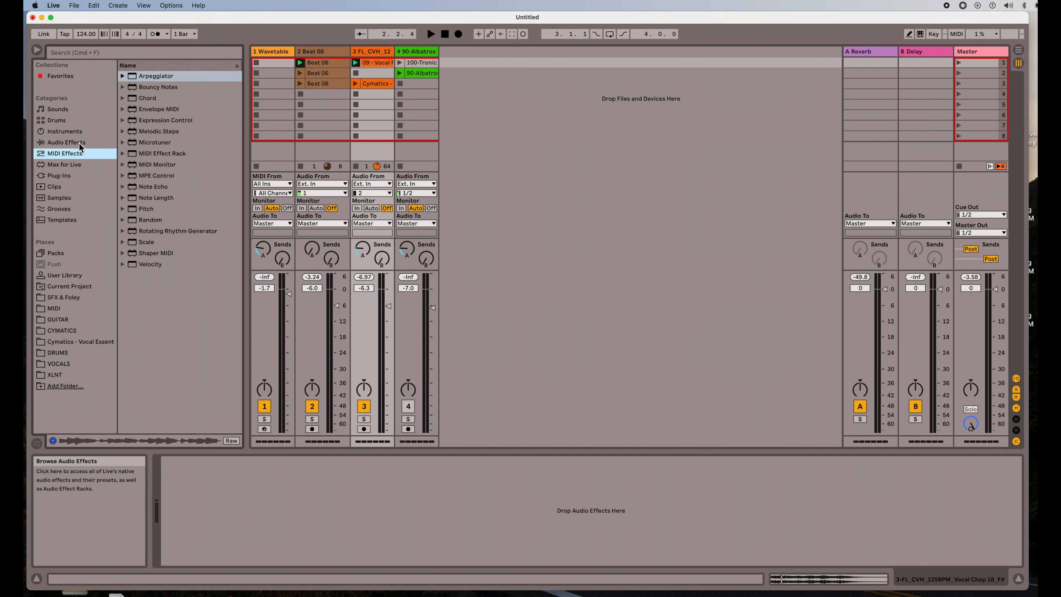
left_click(66, 142)
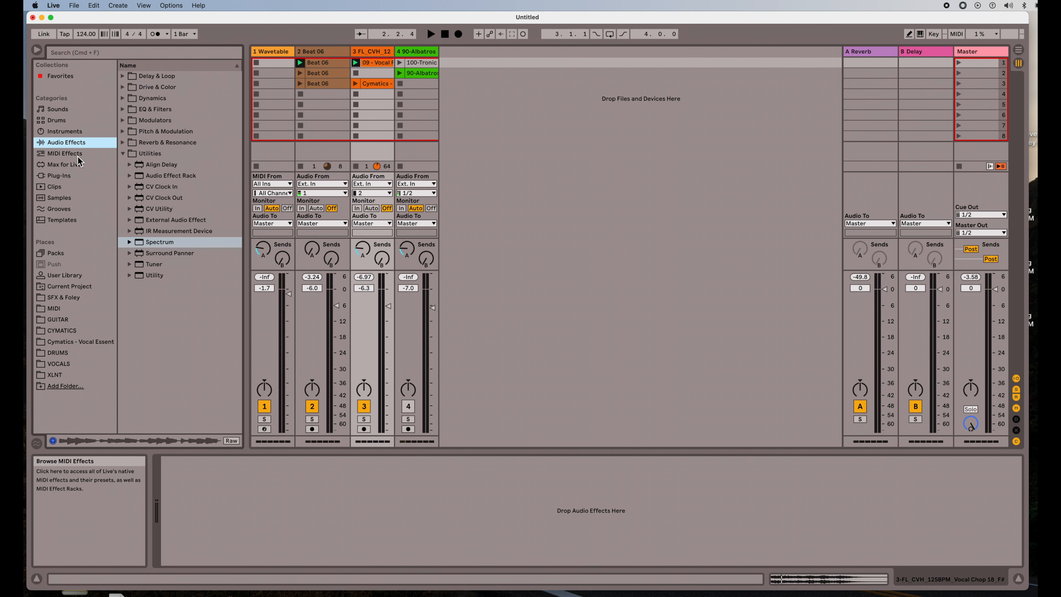
left_click(64, 153)
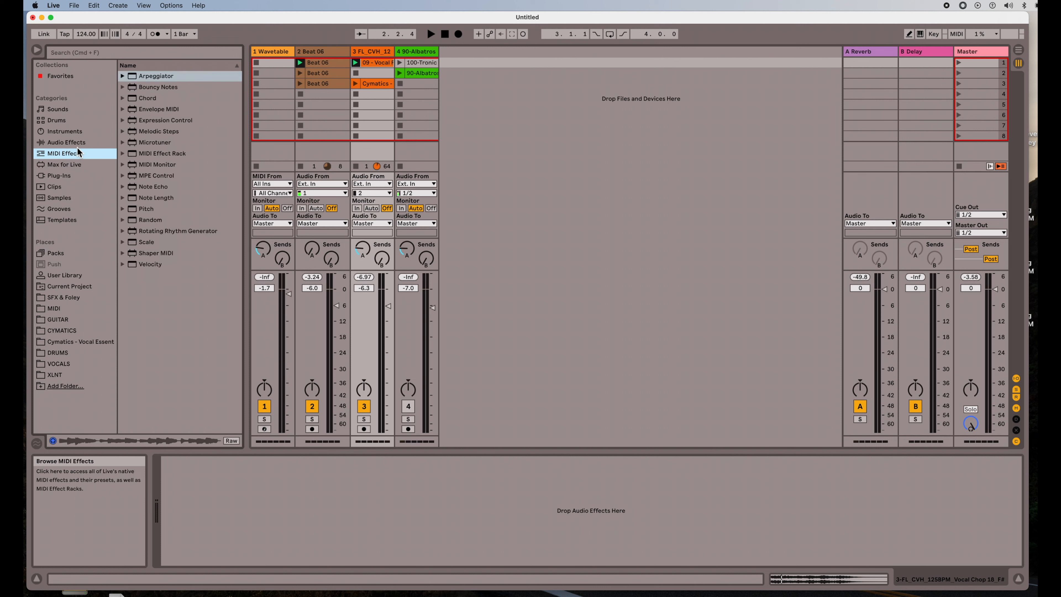
left_click(66, 142)
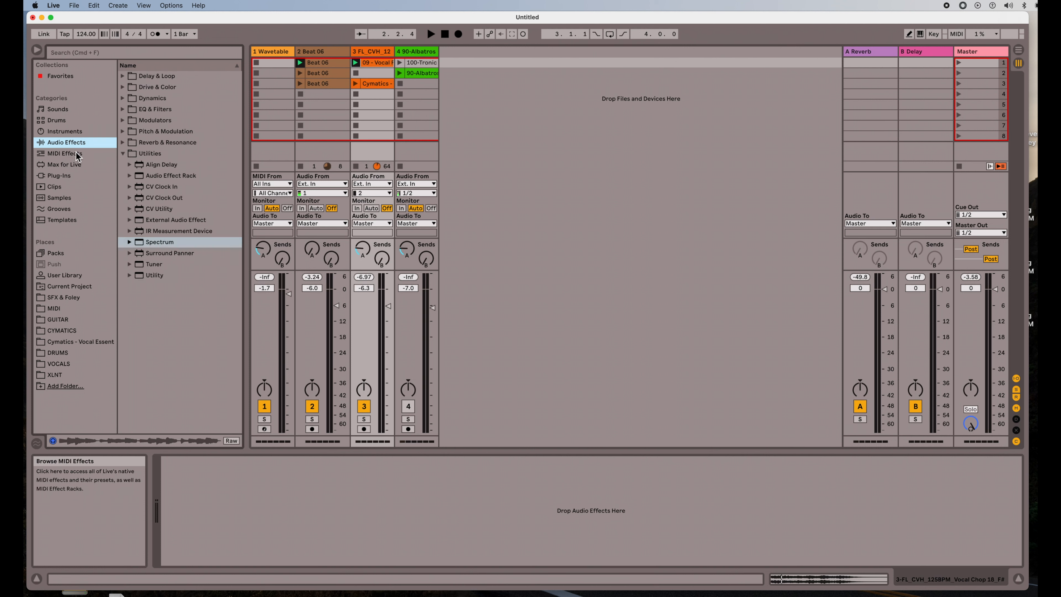
left_click(63, 165)
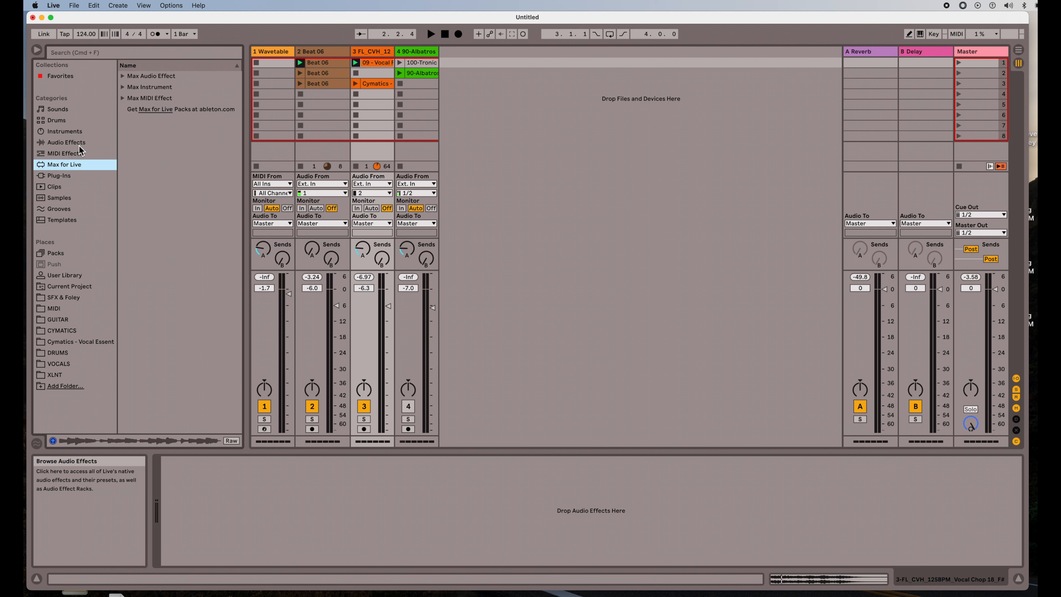
left_click(66, 153)
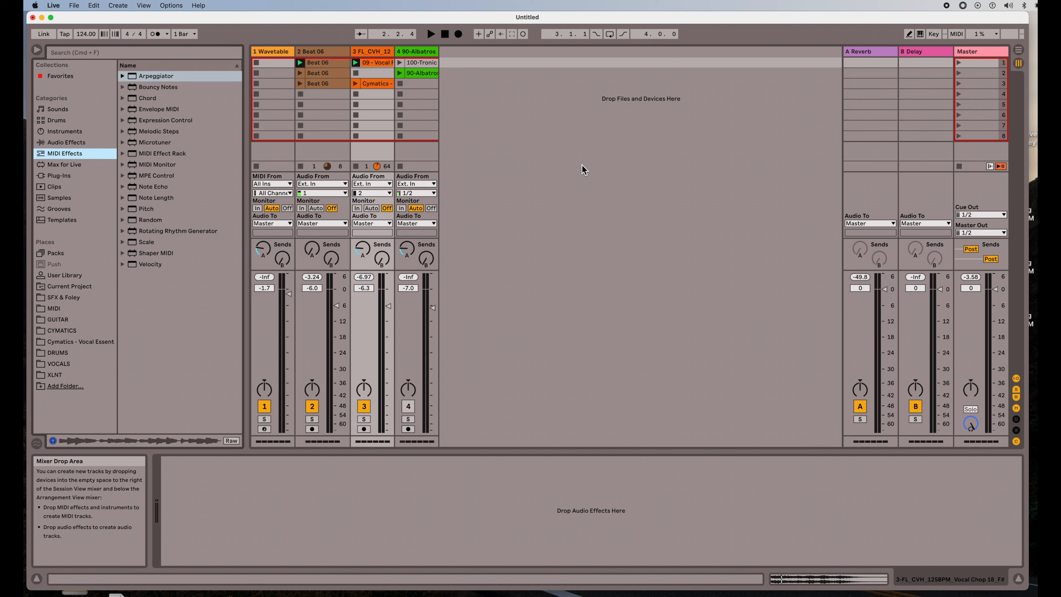
mouse_move(570, 166)
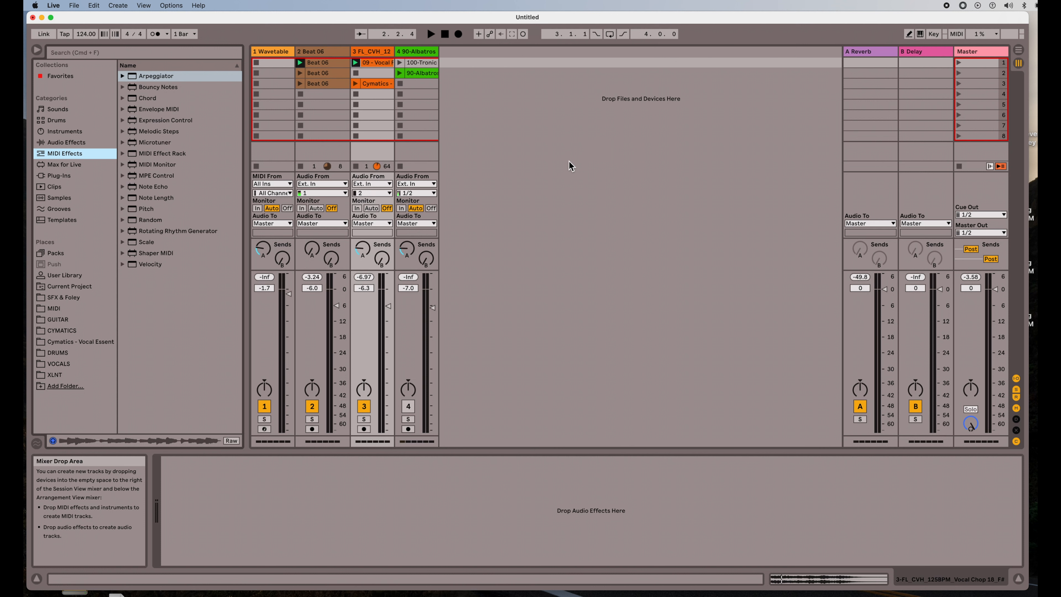
mouse_move(609, 225)
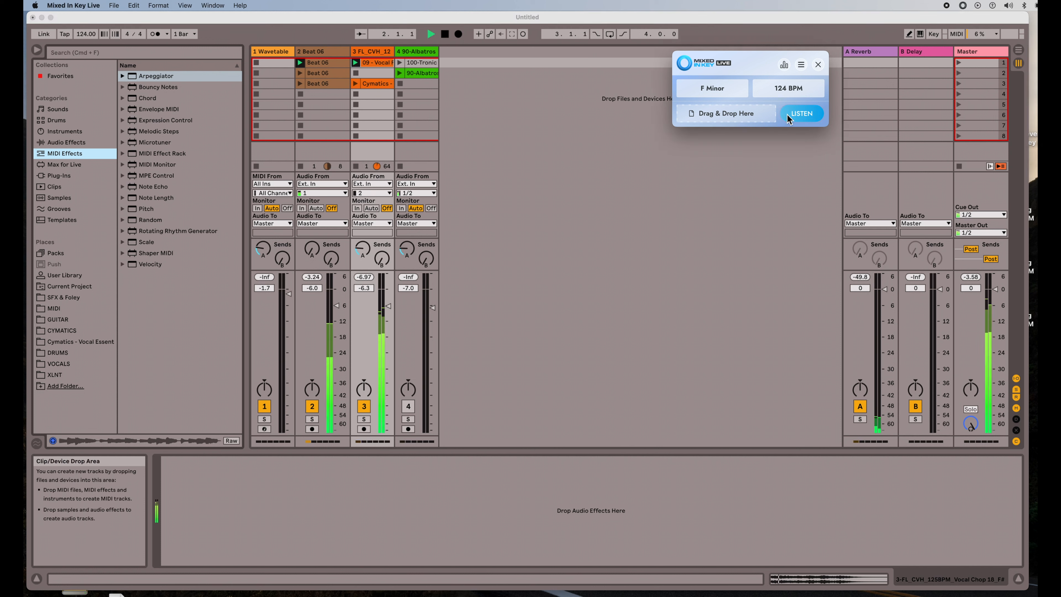
Run LISTEN on the playing song until Mixed In Key reads C Minor, 124 BPM.
left_click(801, 113)
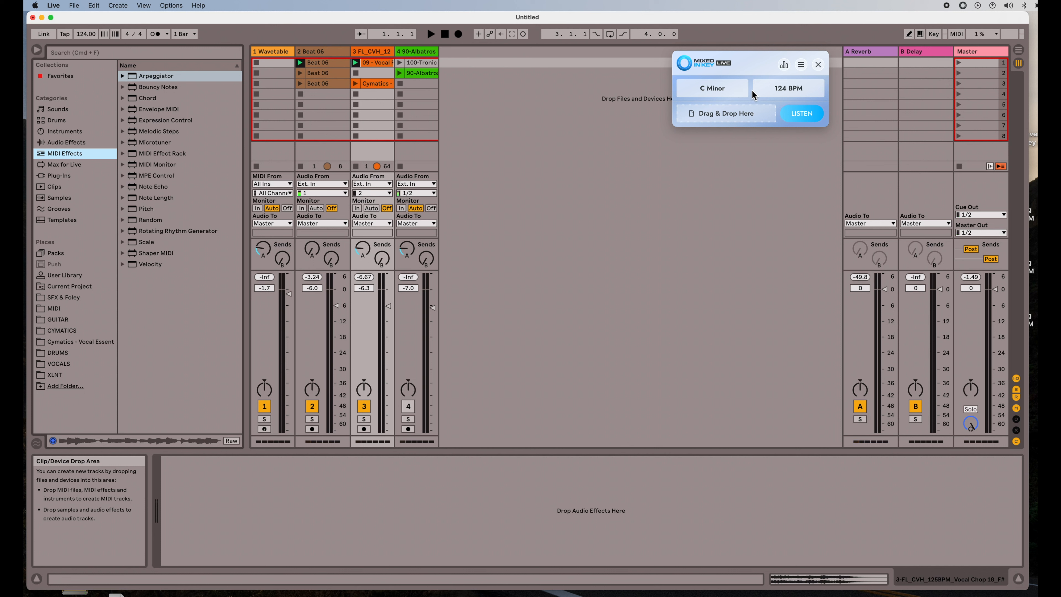
mouse_move(86, 34)
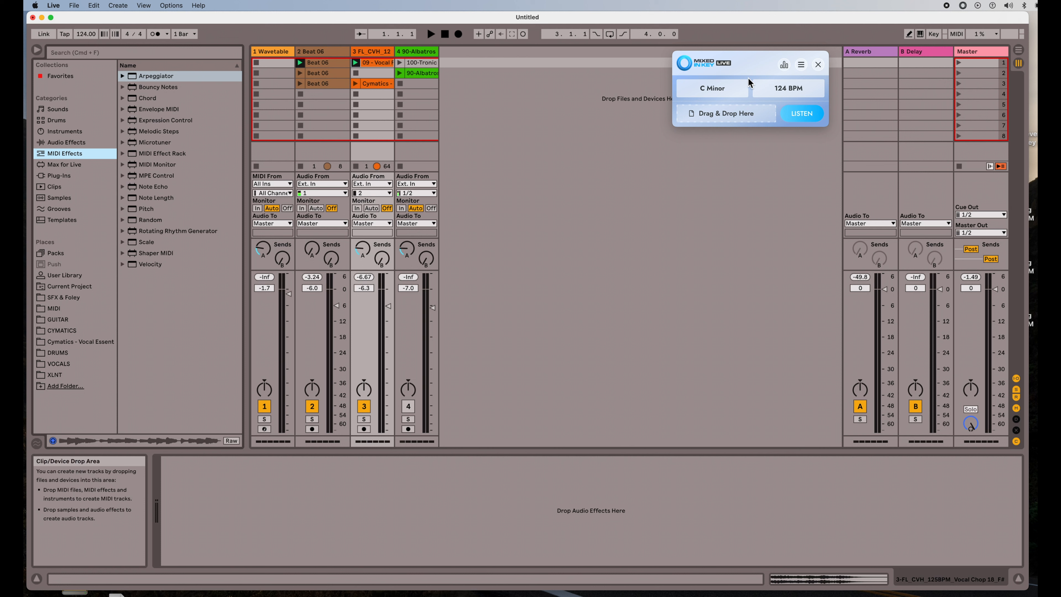
left_click(372, 63)
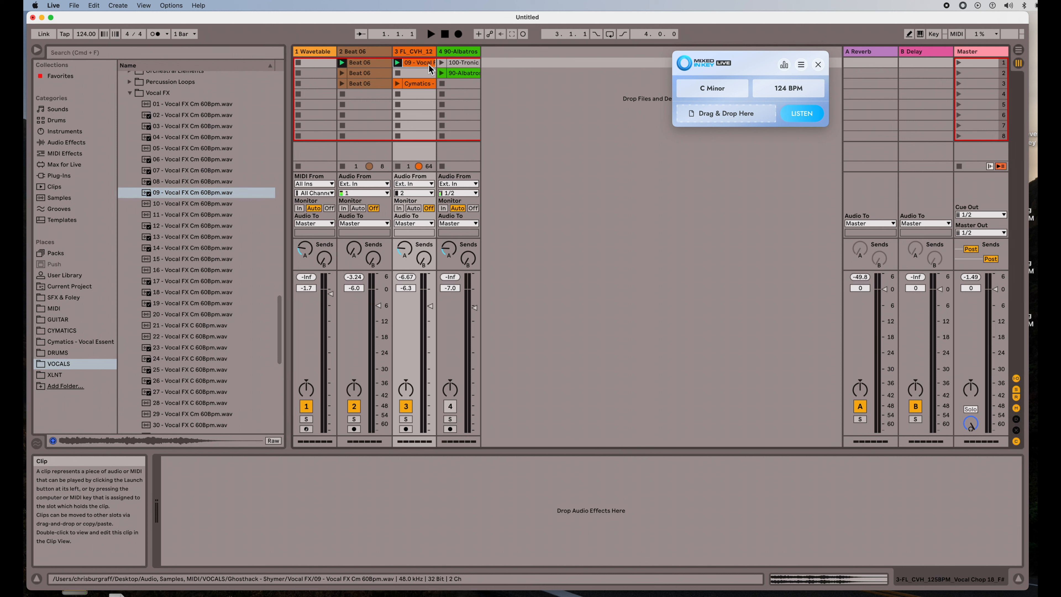
Show the Master track's Spectrum analyser enlarged and start playback to watch the peaks.
left_click(969, 51)
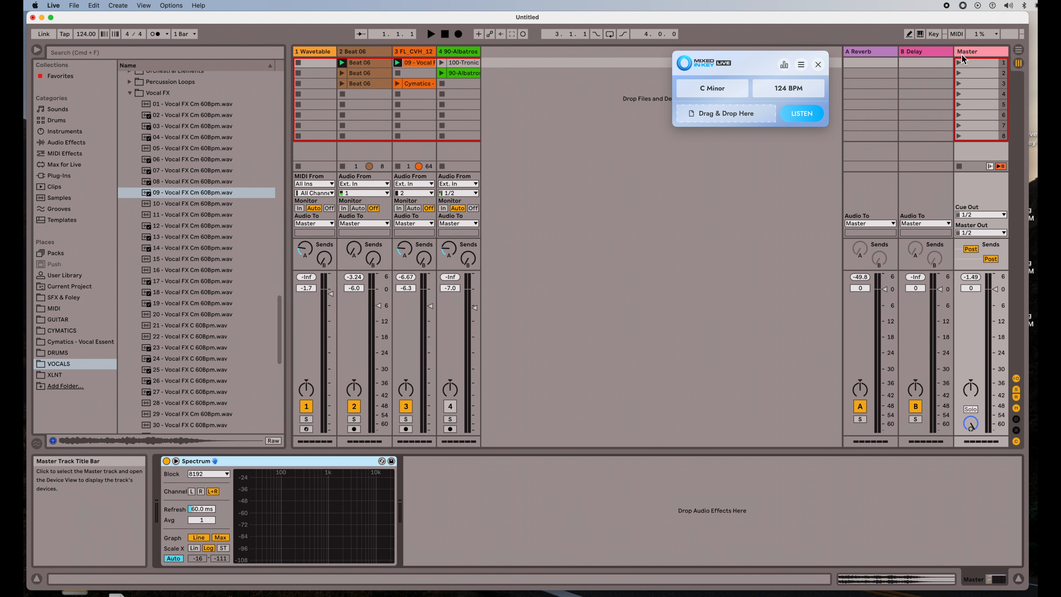
mouse_move(285, 504)
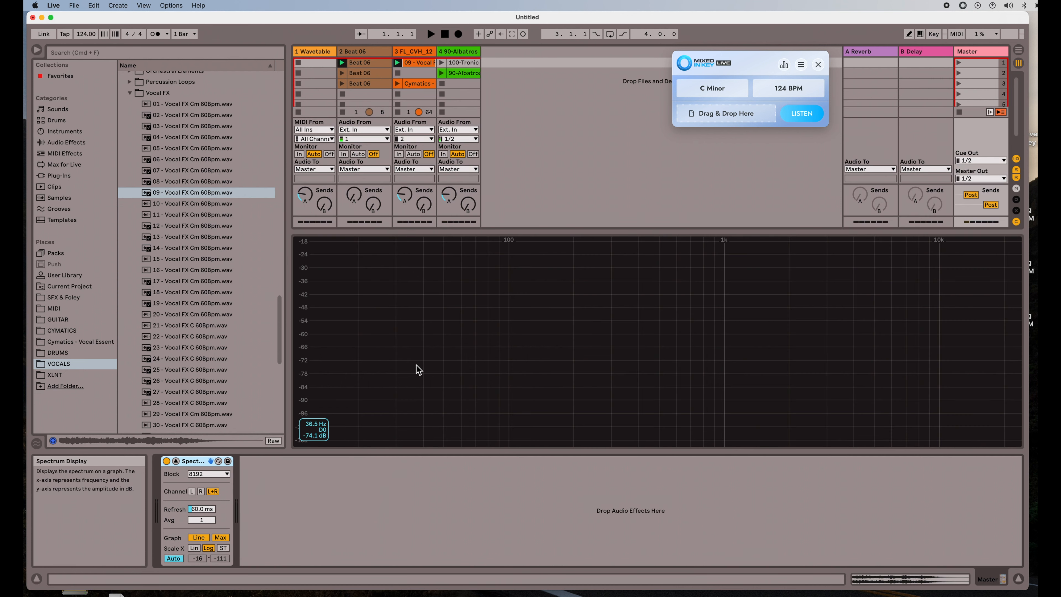
mouse_move(500, 282)
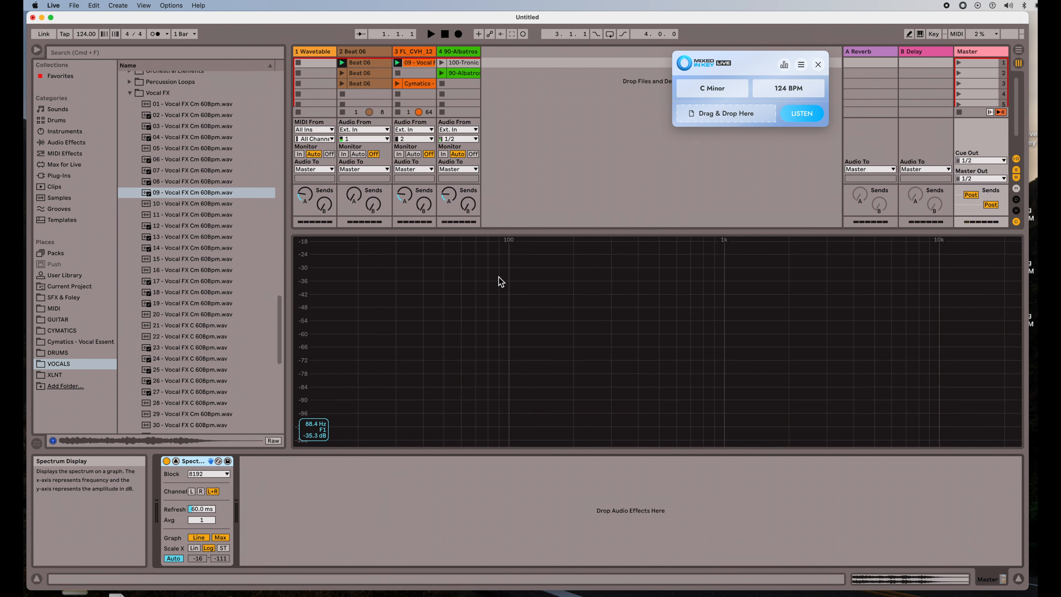
mouse_move(560, 258)
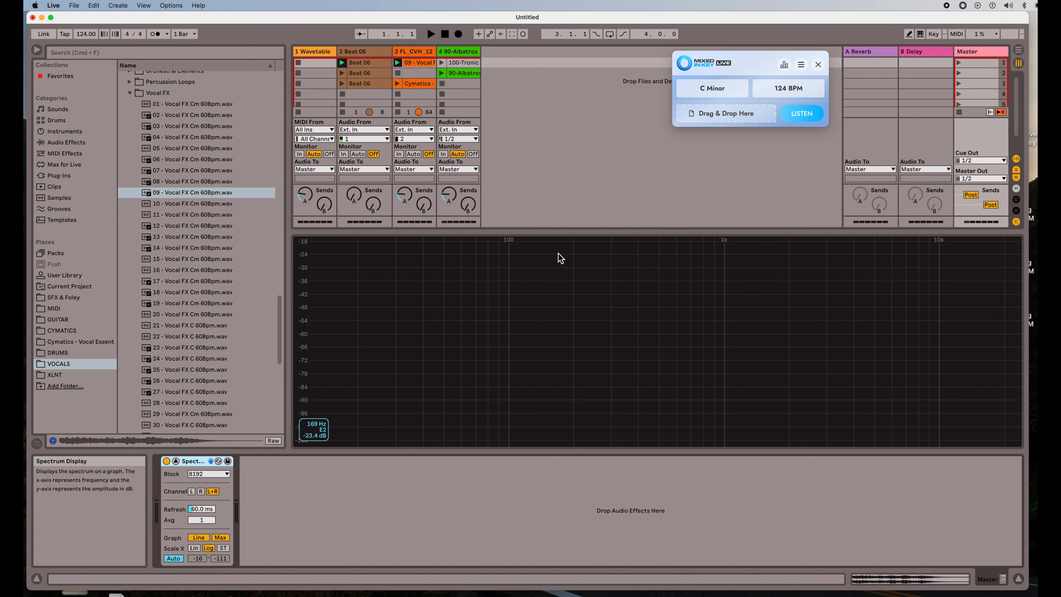
mouse_move(669, 333)
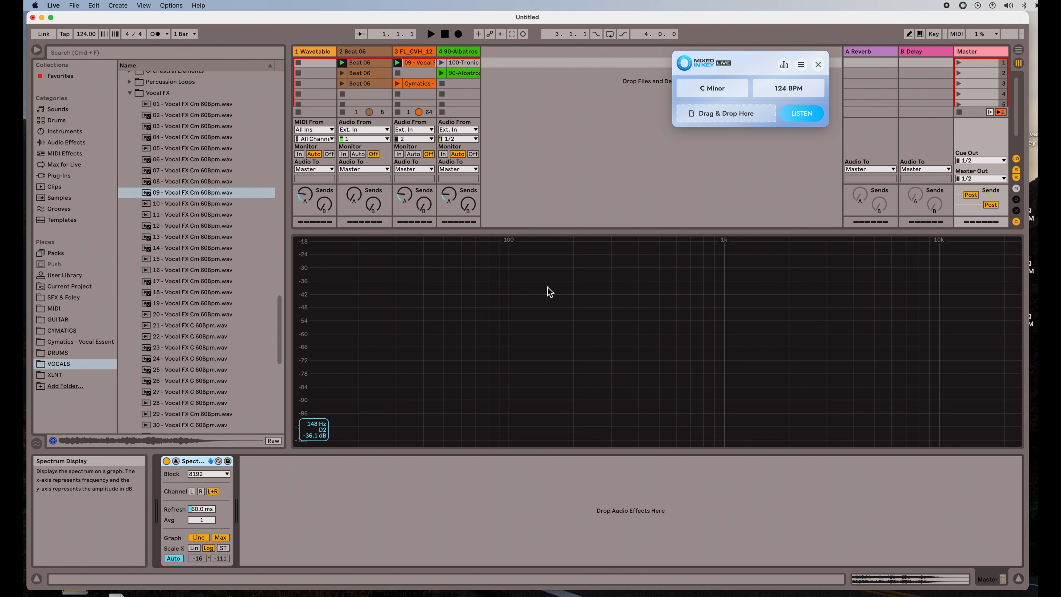
mouse_move(570, 284)
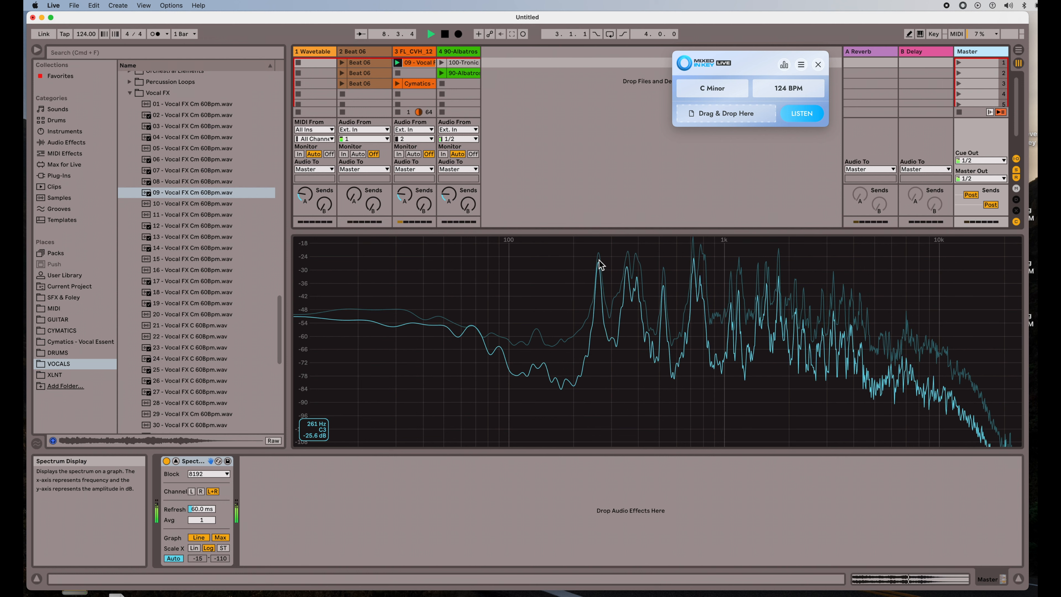
left_click(430, 33)
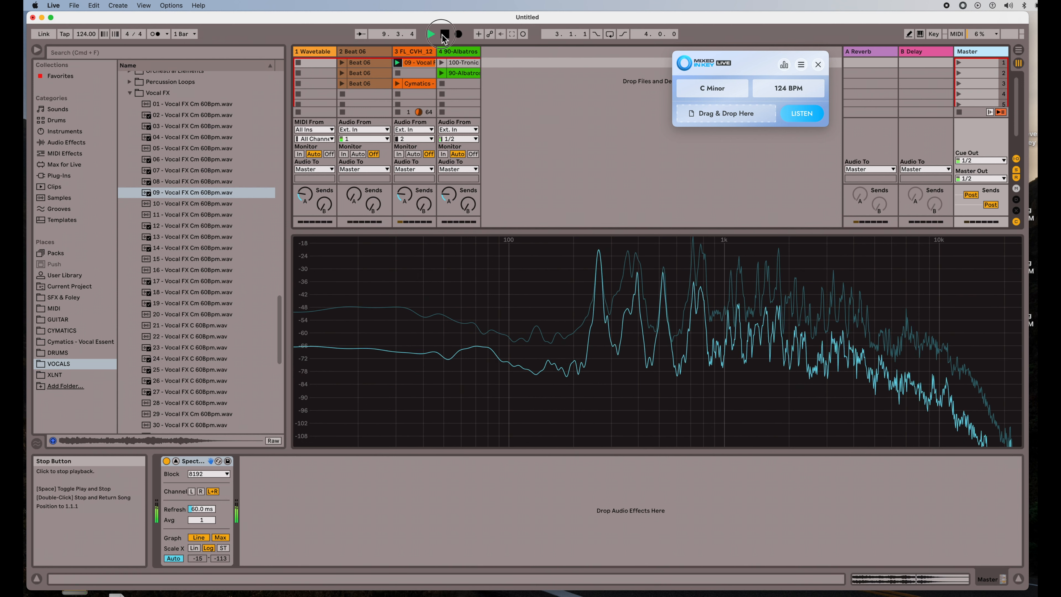
Stop playback and shrink the Spectrum back to the normal Session mixer.
left_click(444, 34)
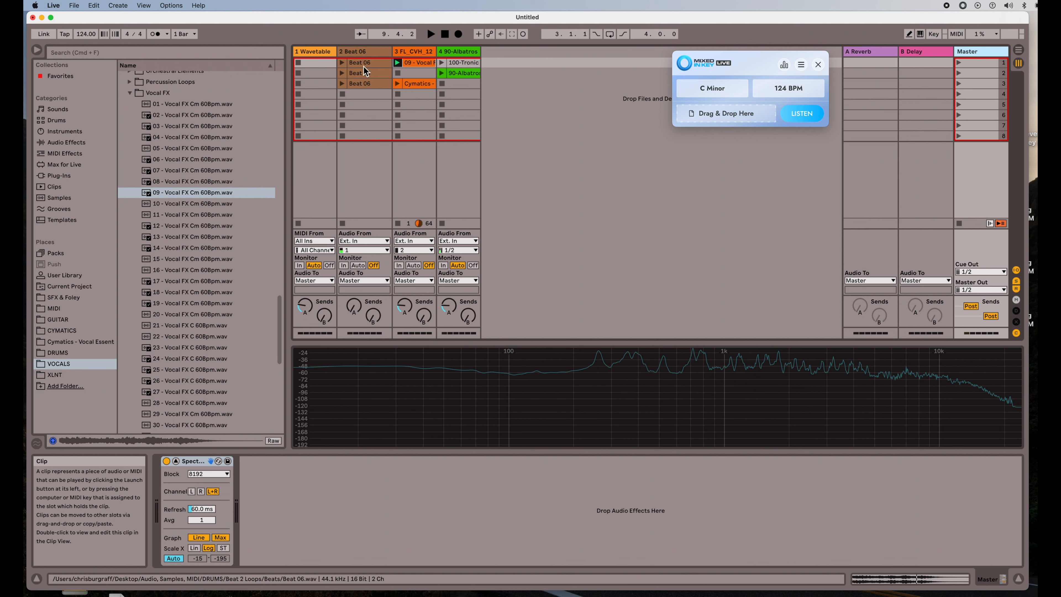
mouse_move(636, 87)
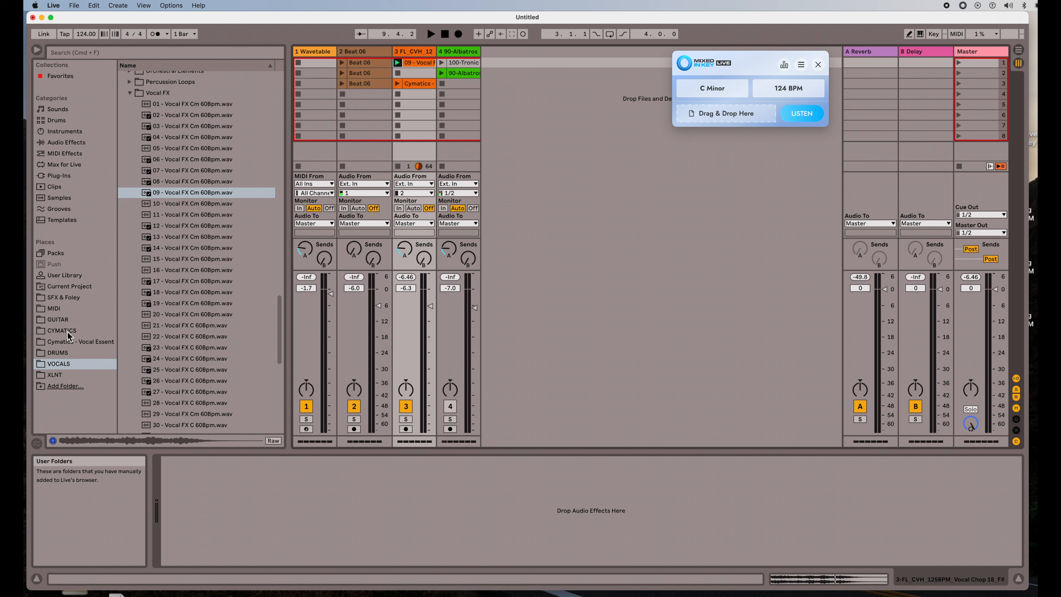
Load the first Minor Progression from the Eb Major - C Minor chord pack onto the Wavetable track.
left_click(54, 308)
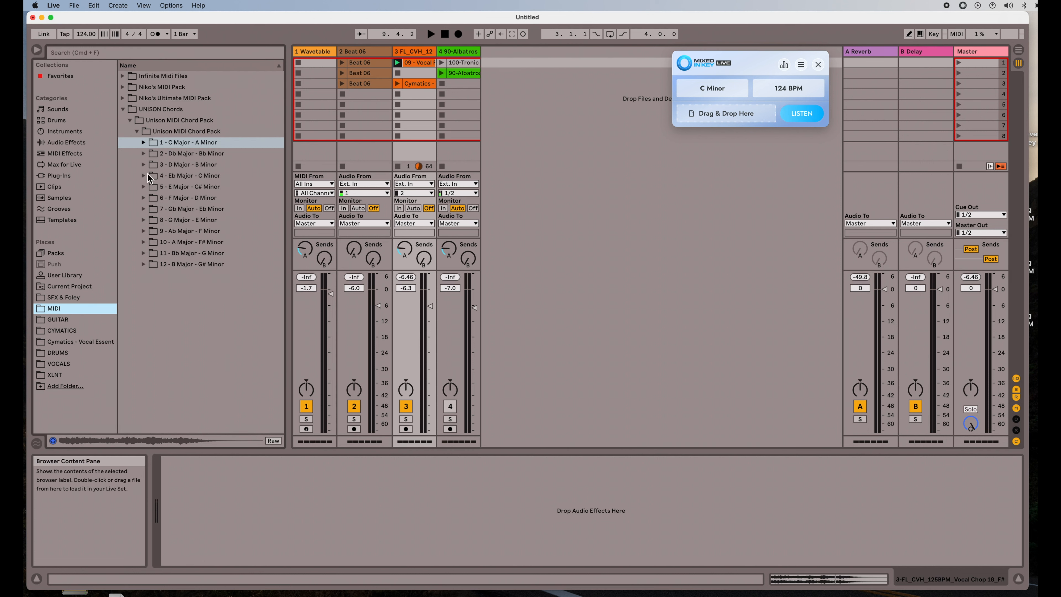
left_click(143, 175)
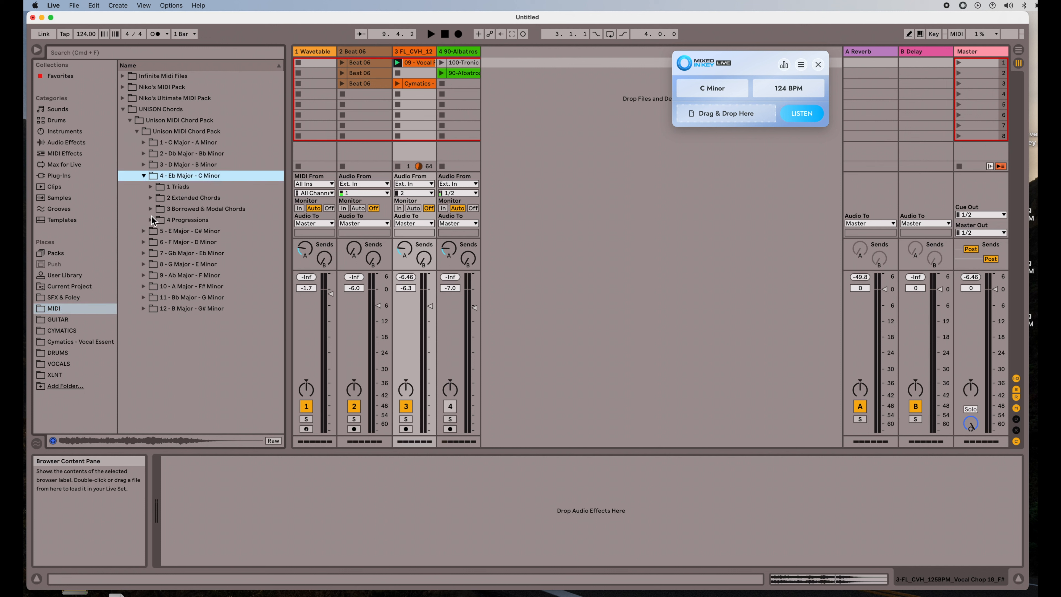
left_click(152, 220)
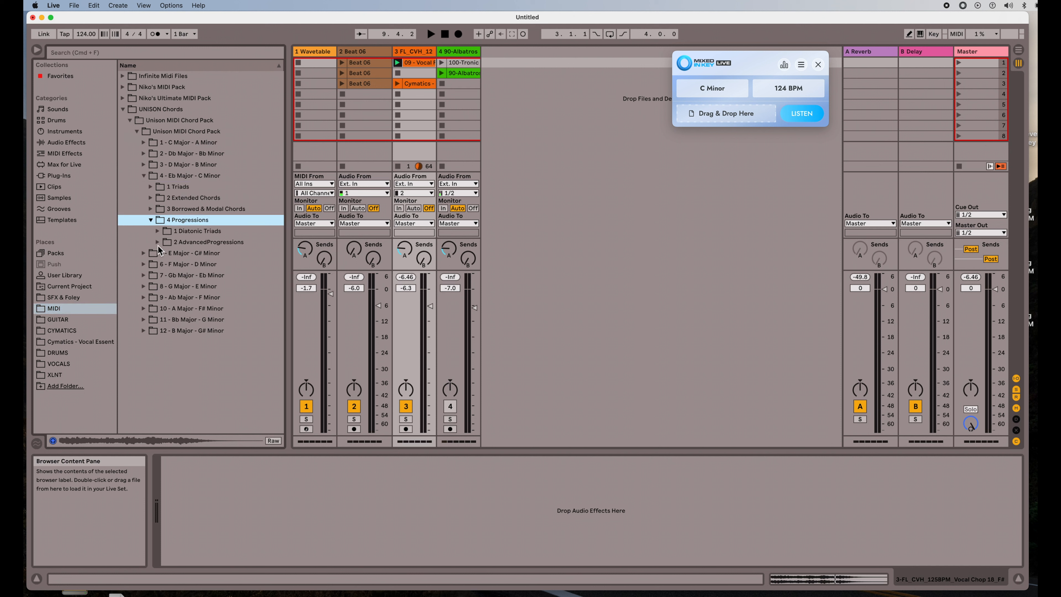
left_click(157, 241)
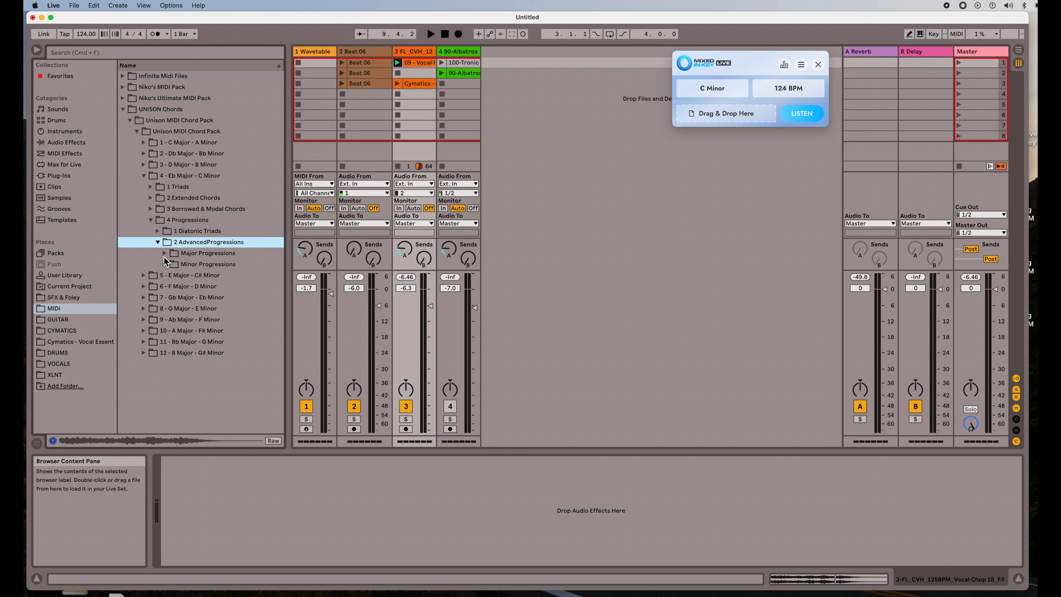
left_click(208, 265)
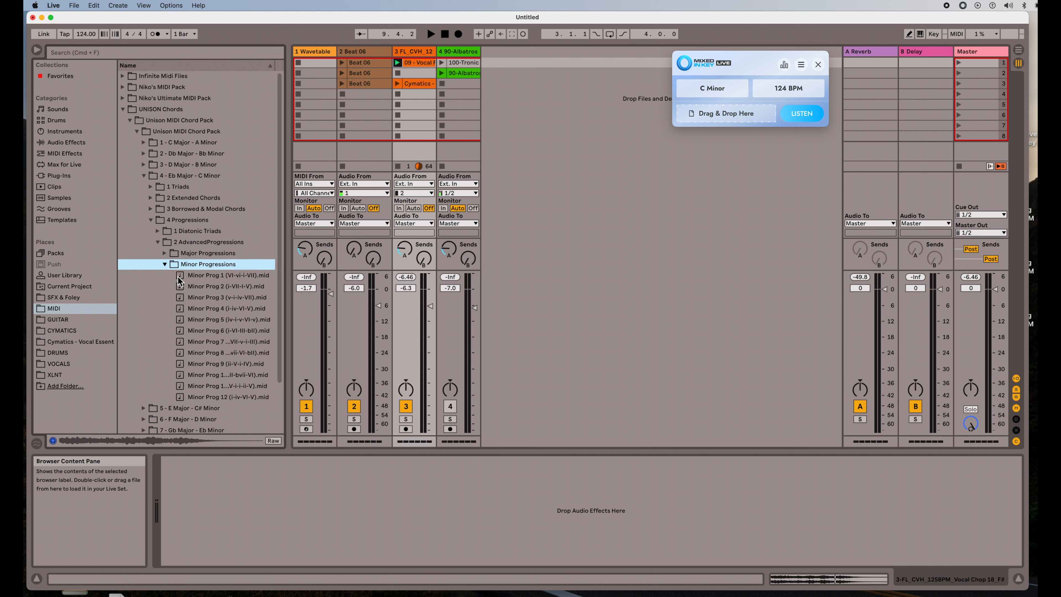
left_click_drag(228, 274, 319, 62)
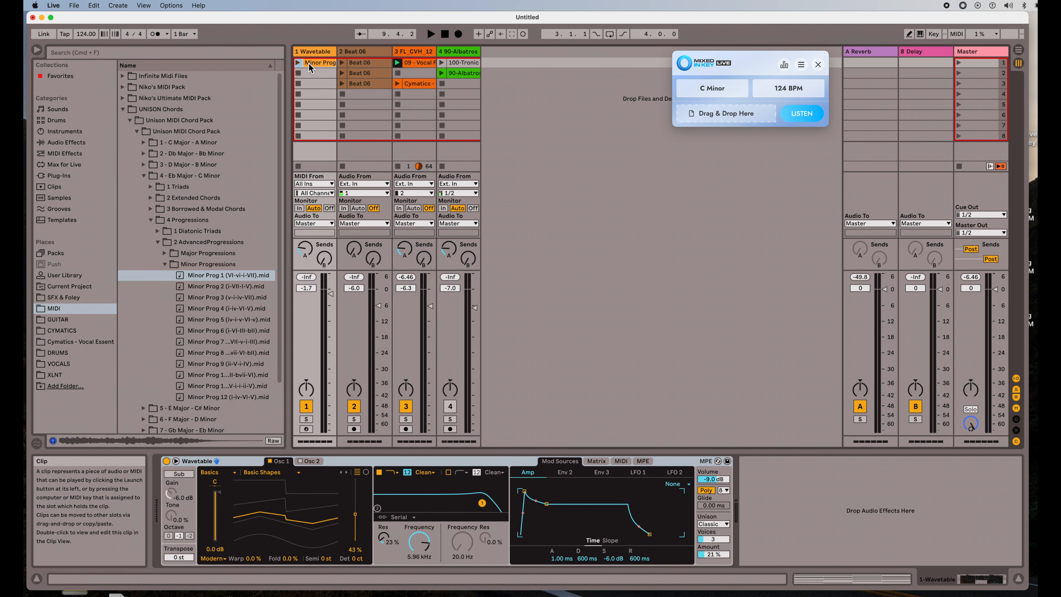
mouse_move(296, 108)
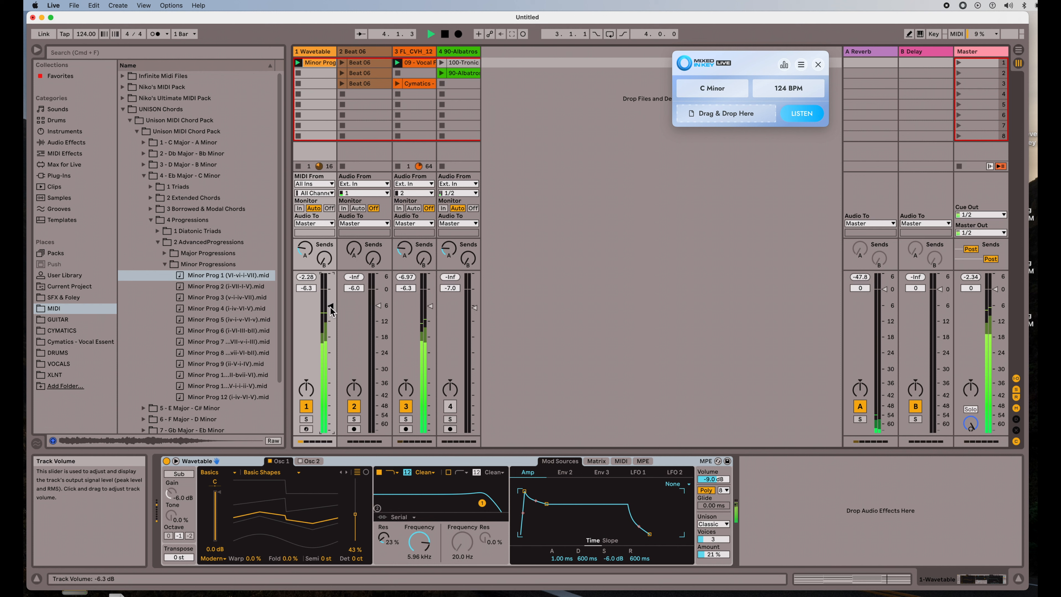
Lower the Wavetable track's volume against Beat 06 and play the session.
left_click_drag(332, 318, 331, 306)
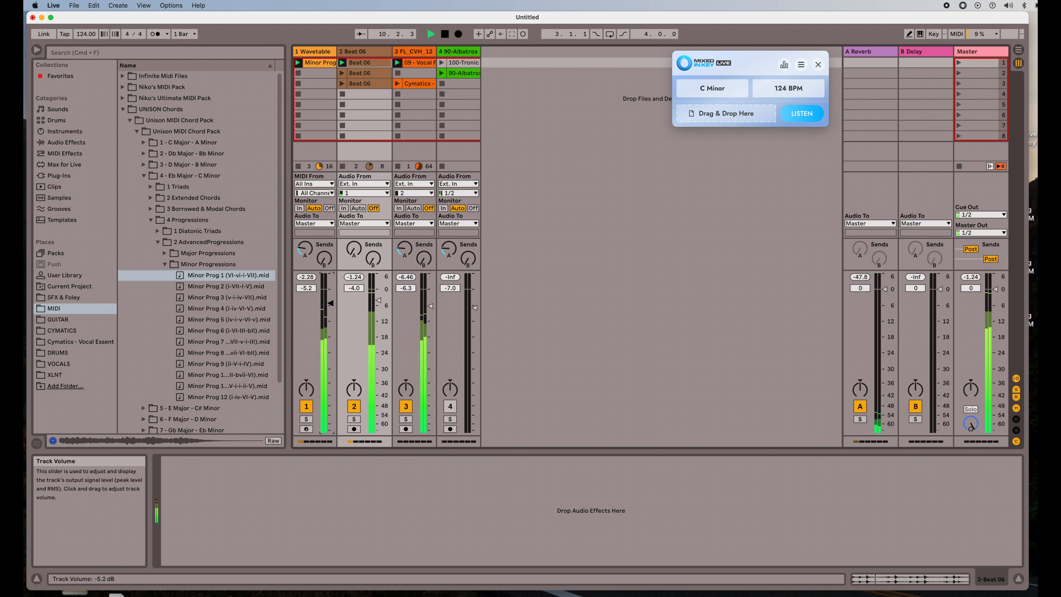
left_click(431, 34)
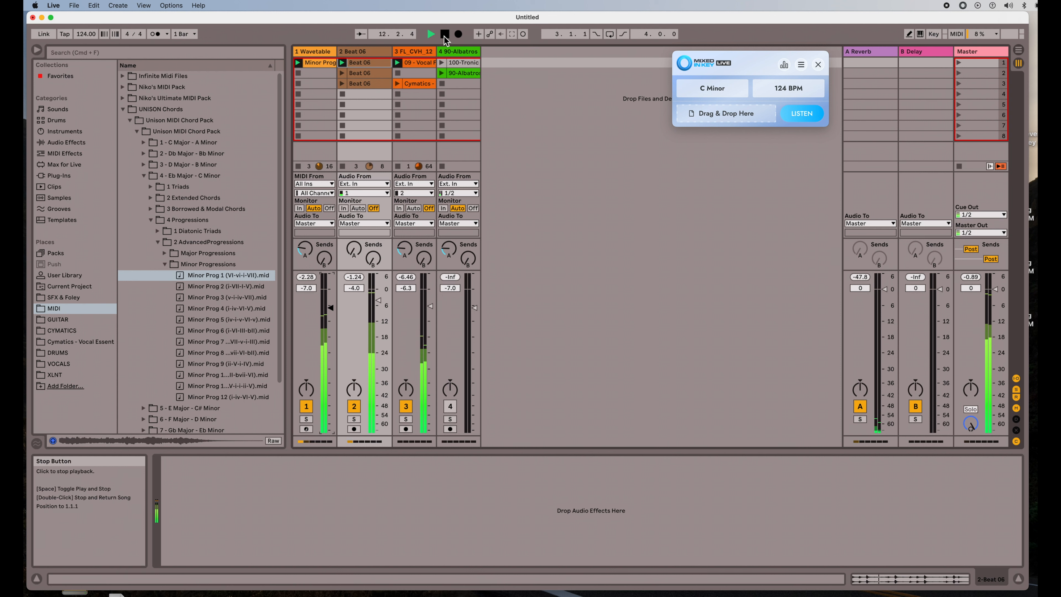
Stop playback, collapse the Eb Major - C Minor folder and launch the row 3 Beat 06 and Cymatics clips.
left_click(444, 34)
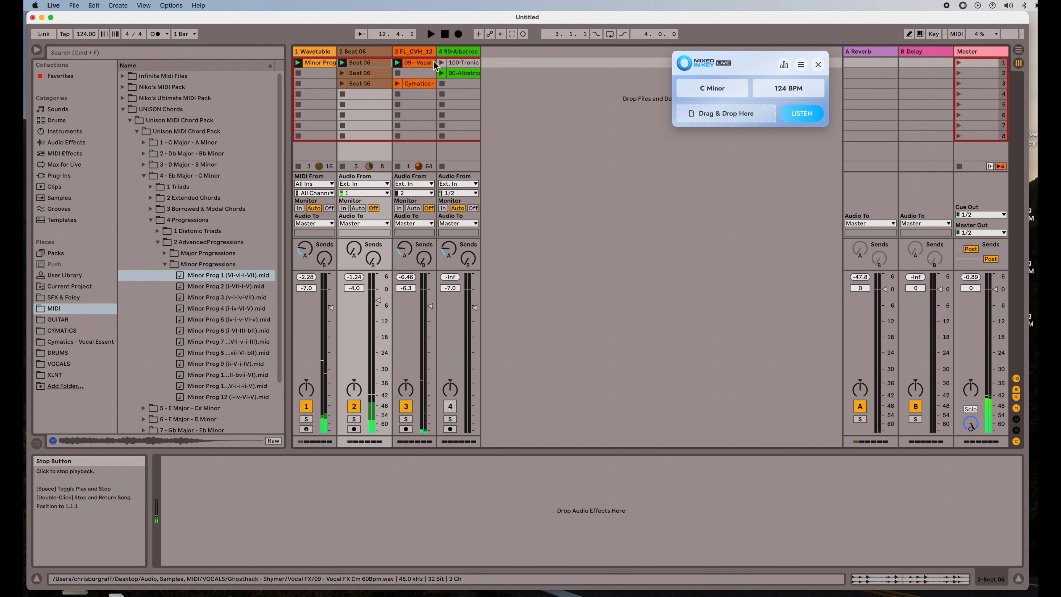
mouse_move(419, 66)
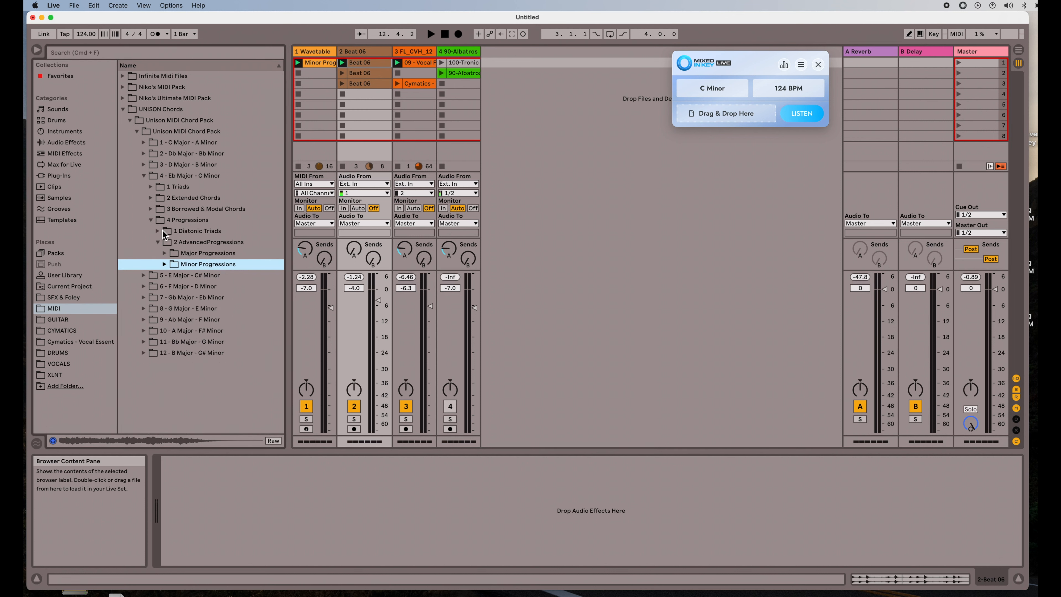
left_click(150, 220)
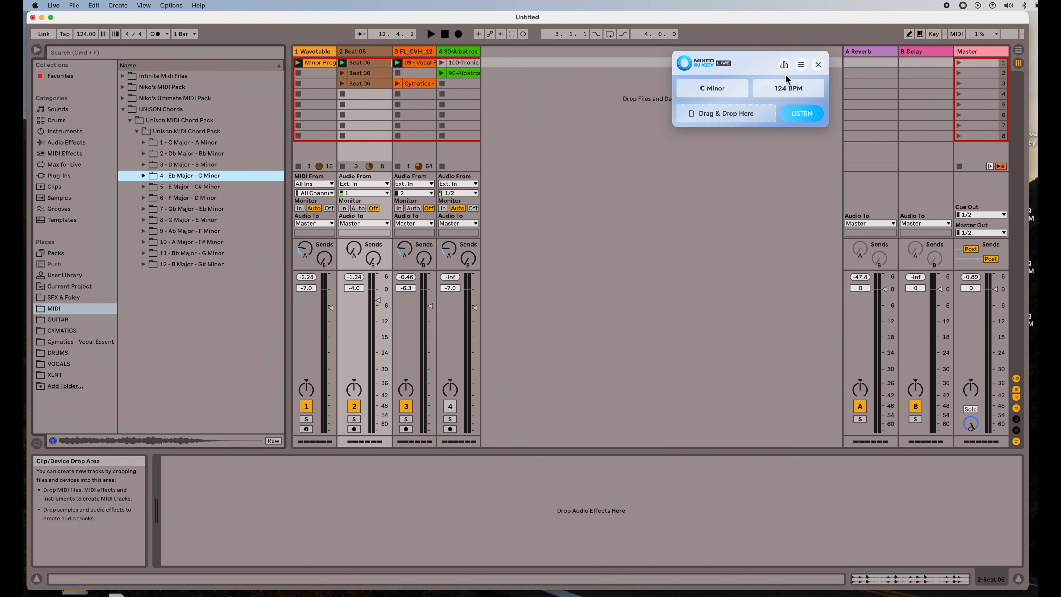
mouse_move(503, 94)
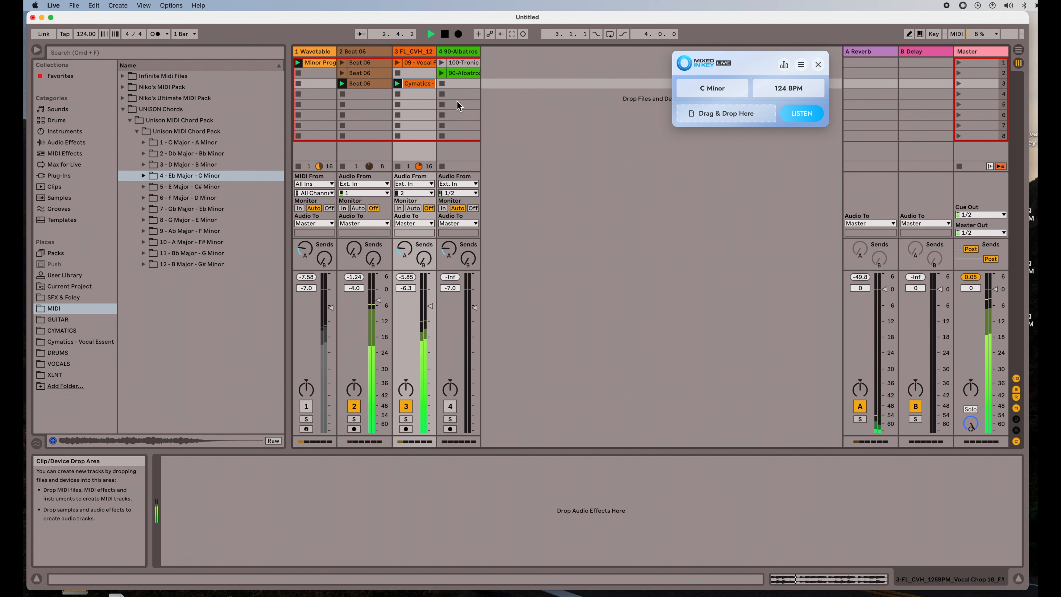
left_click(418, 83)
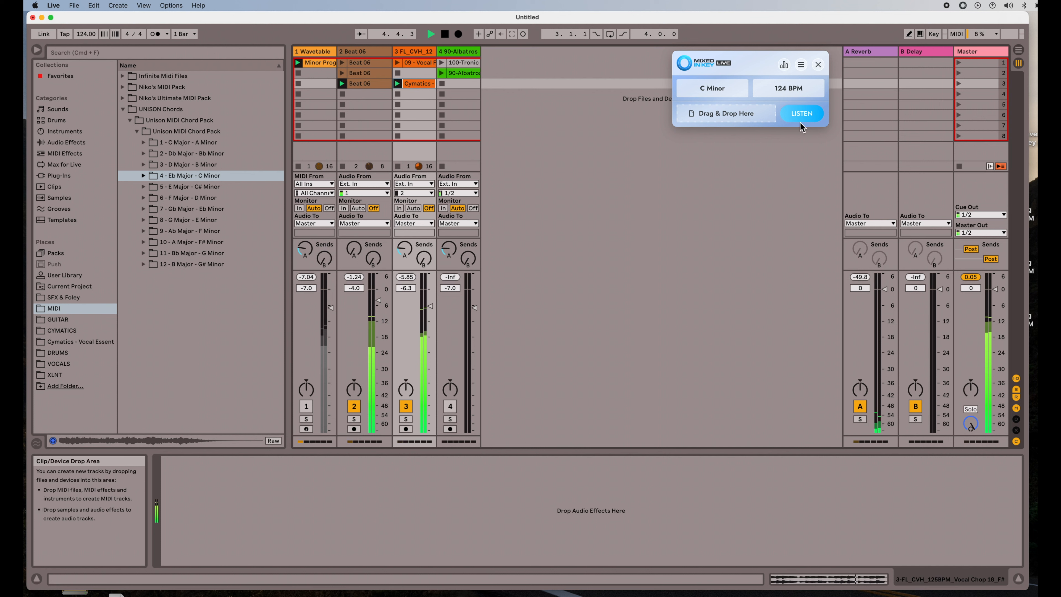
Detect the playing loops as E Major, 124 BPM and reveal the Cymatics guitar loop in the browser.
left_click(801, 113)
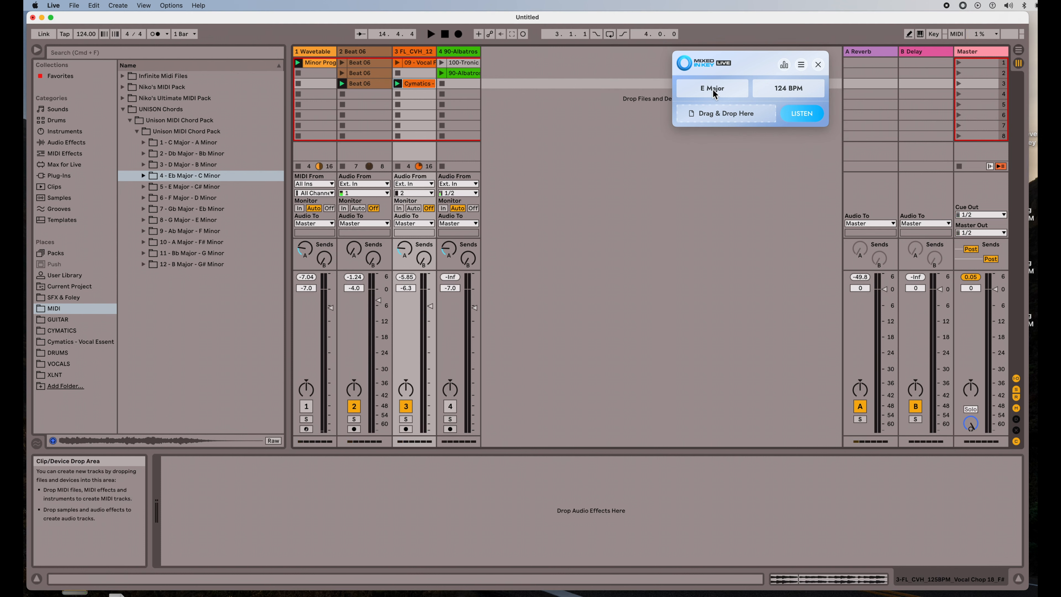
mouse_move(85, 37)
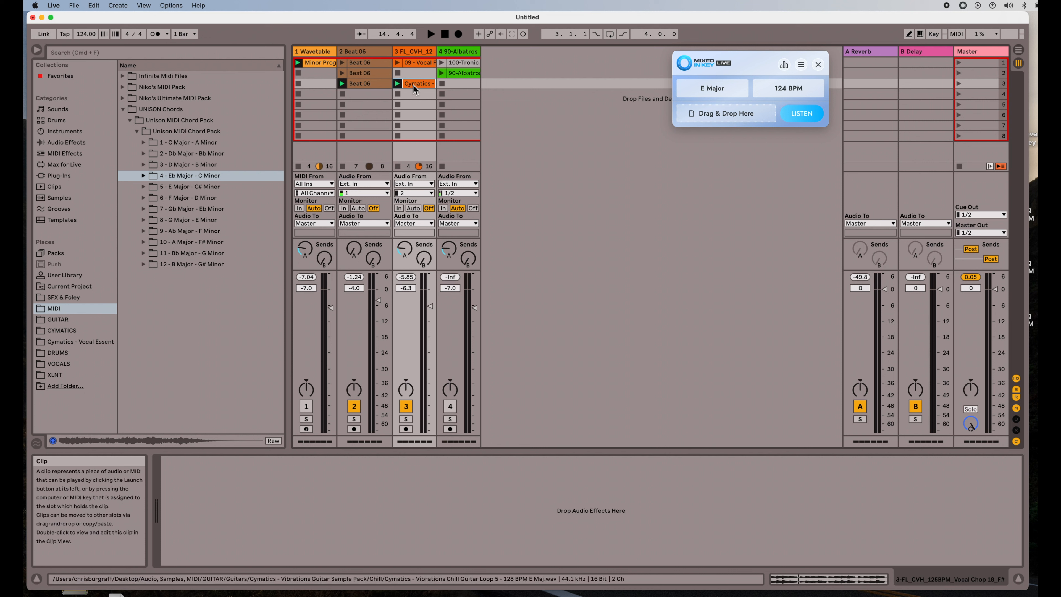
right_click(417, 82)
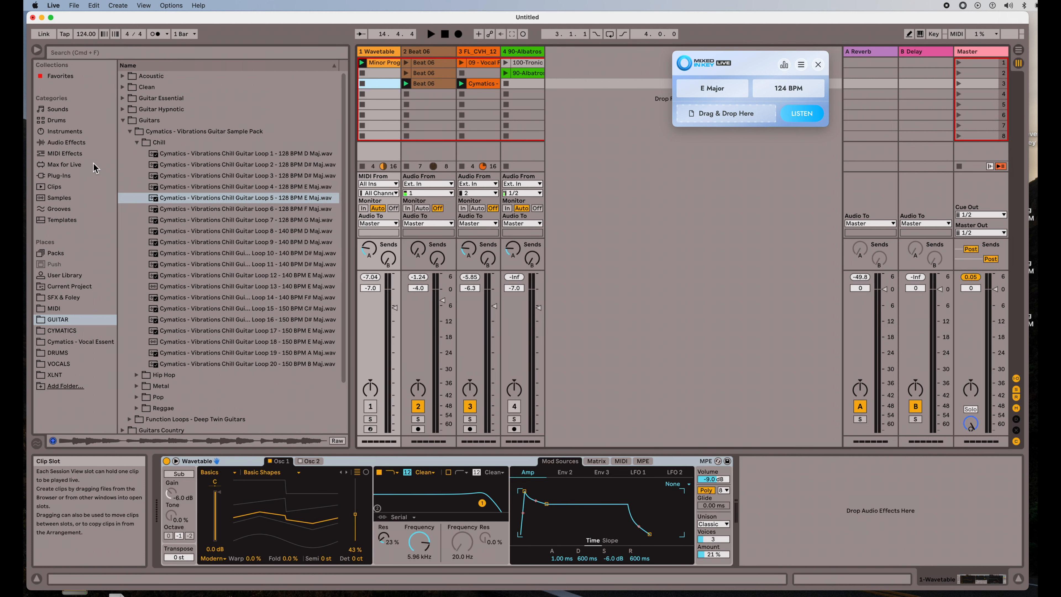
Browse to the Major Progressions of the E Major - C# Minor chord pack for the Wavetable track's third slot.
left_click(148, 120)
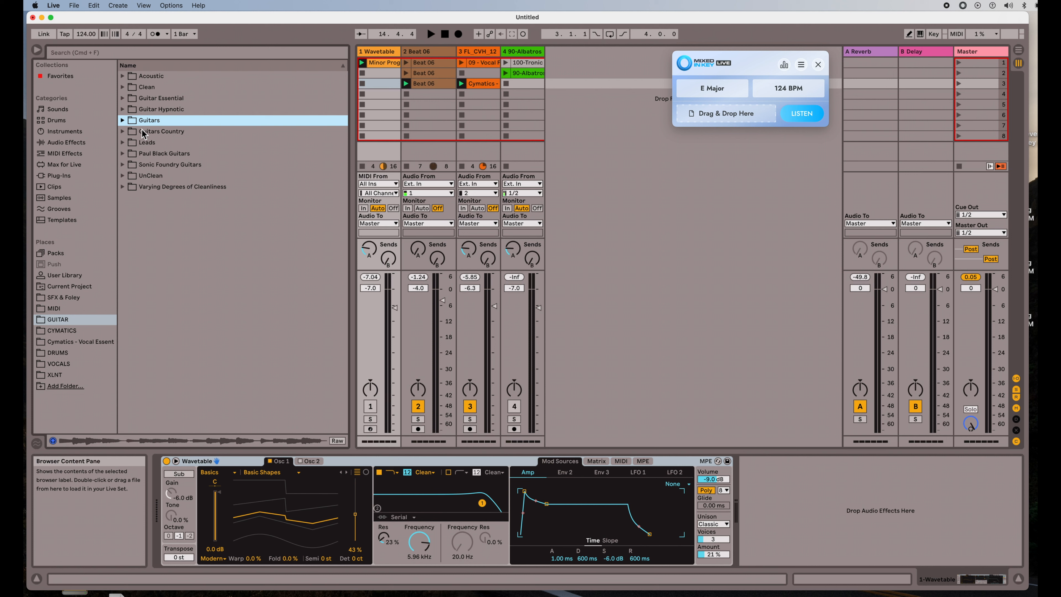
left_click(54, 308)
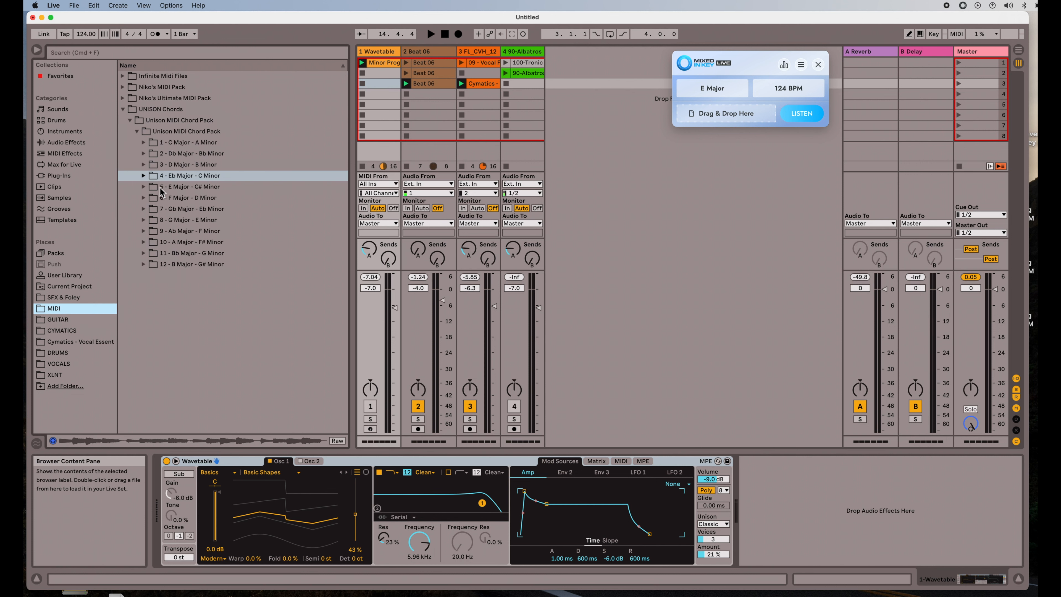
left_click(150, 231)
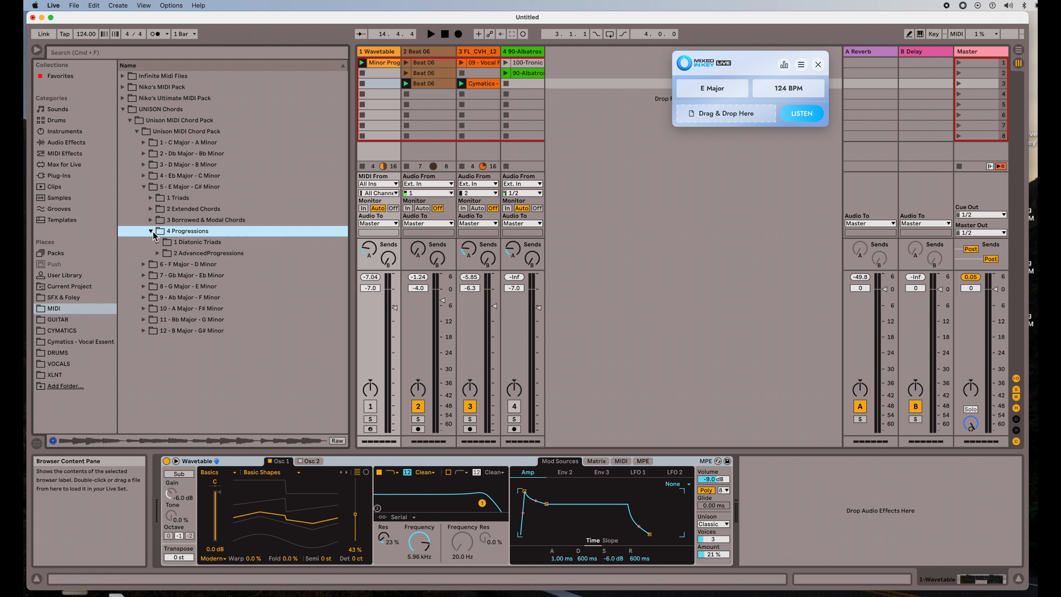
left_click(157, 253)
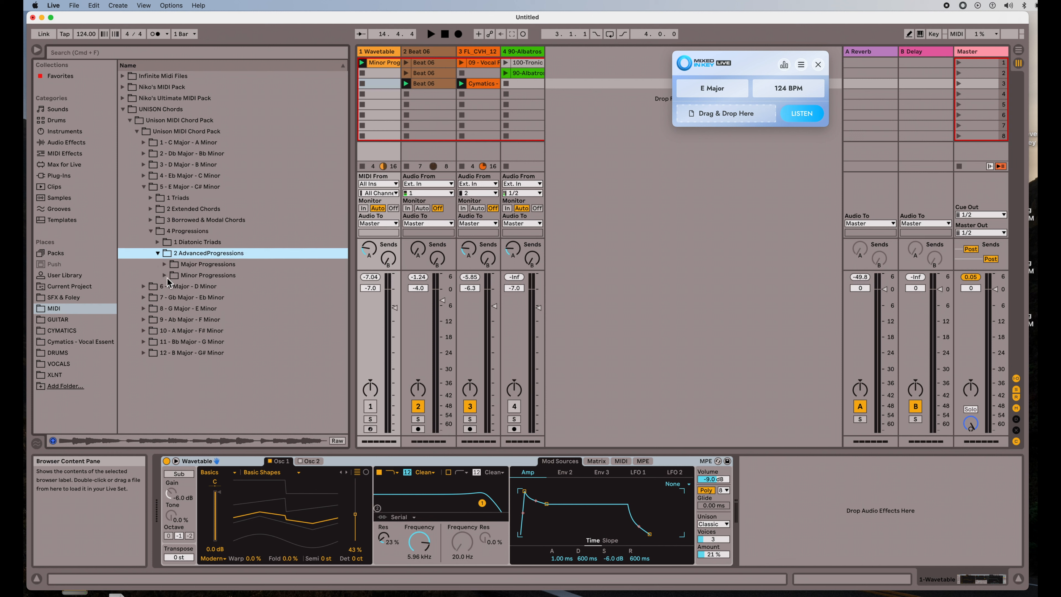
left_click(163, 264)
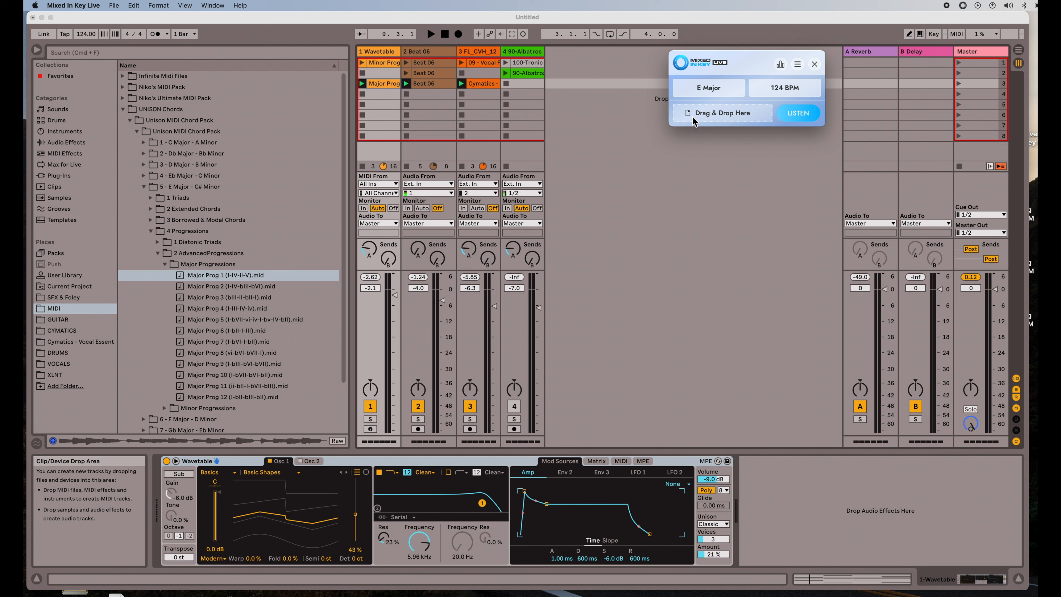
mouse_move(446, 184)
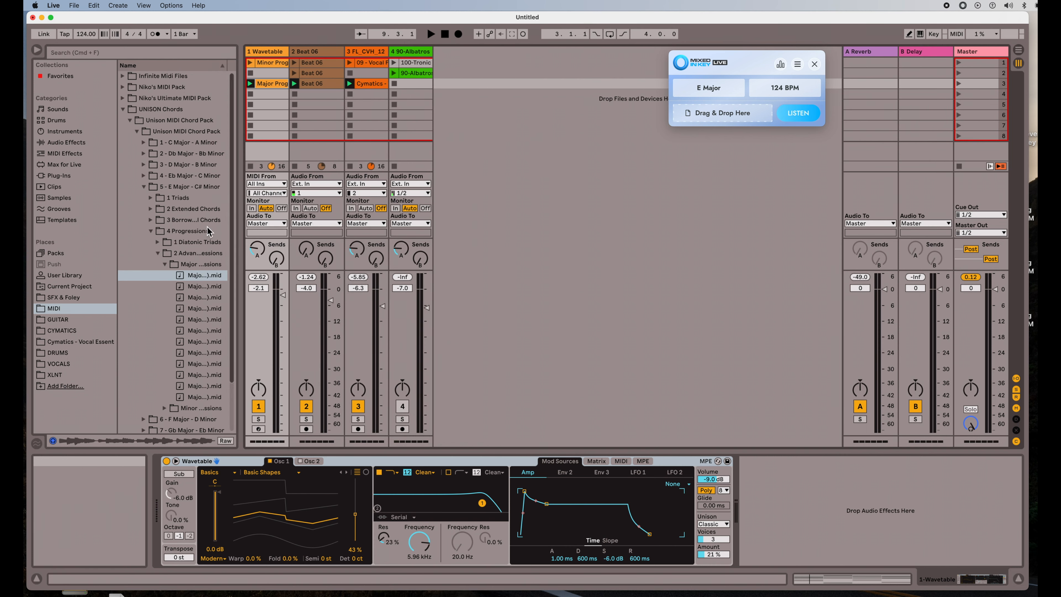
Collapse the E Major - C# Minor folder before switching to the SoundCloud song Limit in Chrome.
left_click(142, 187)
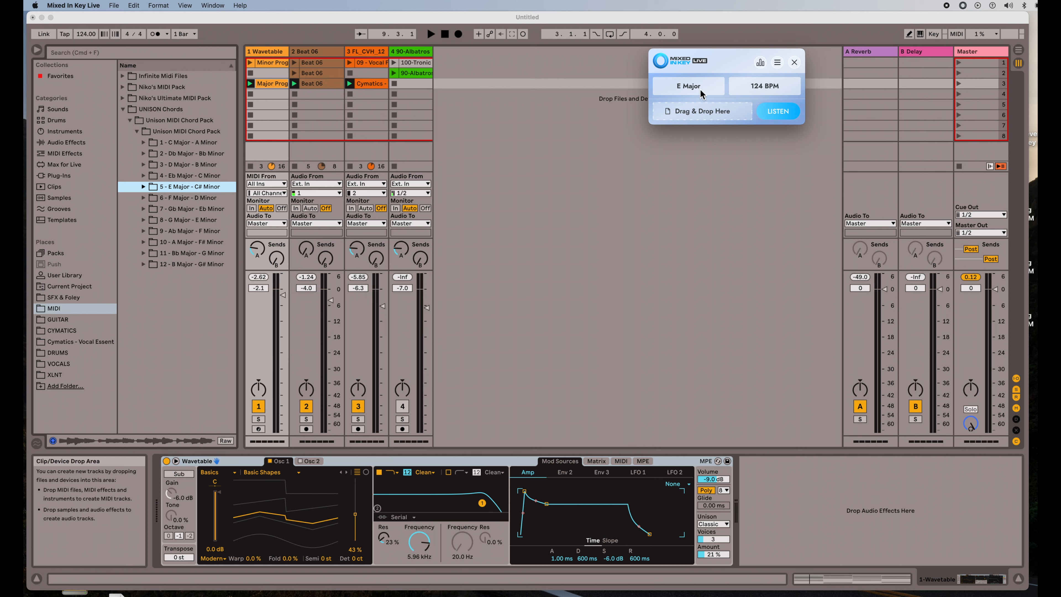
mouse_move(675, 94)
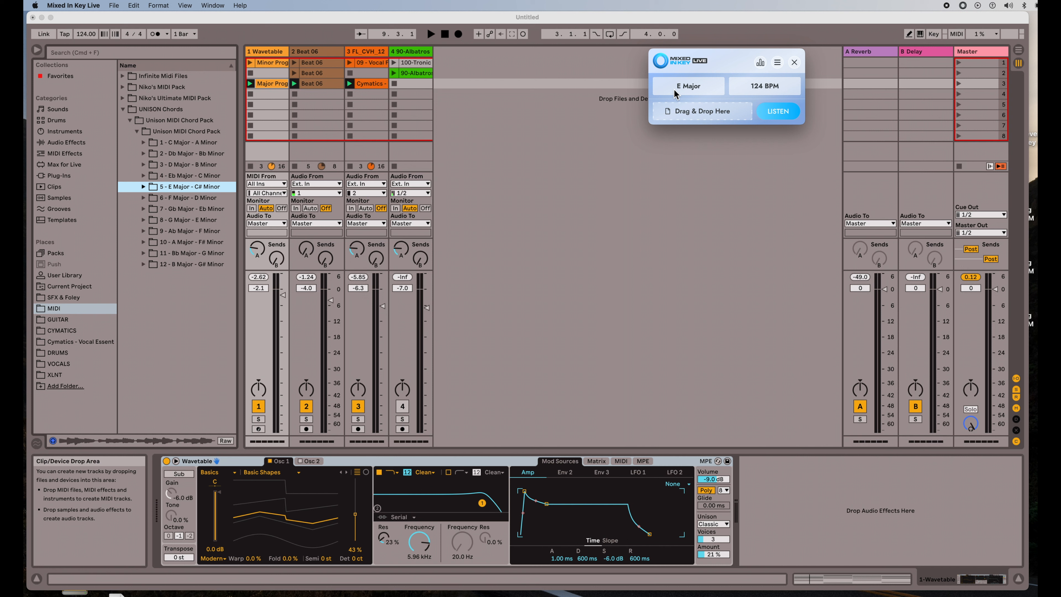
mouse_move(695, 87)
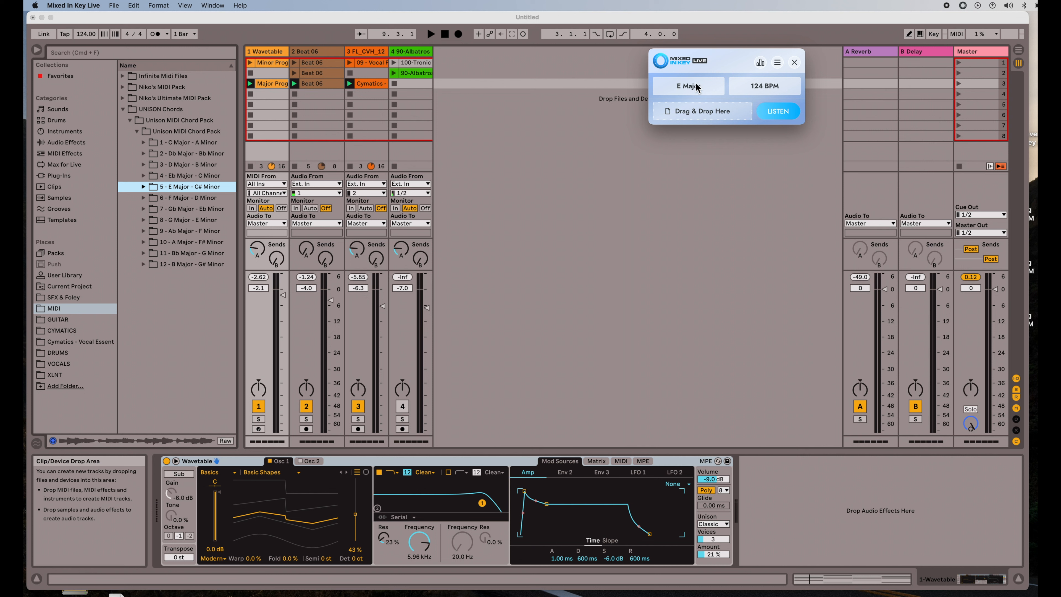
mouse_move(720, 64)
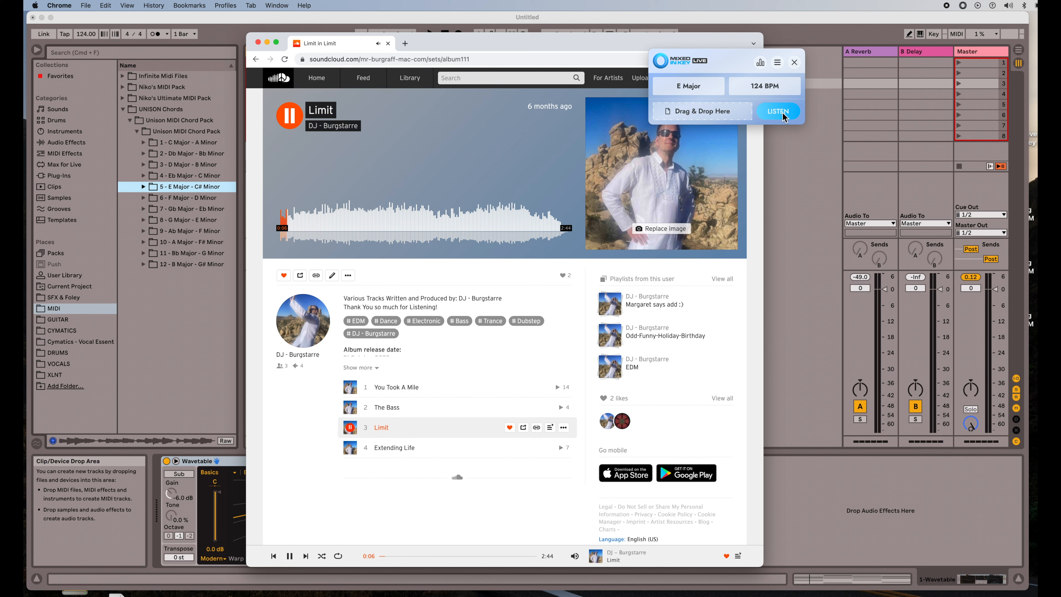
Analyse the SoundCloud song Limit until it reads C Minor, 125 BPM, then pause it in Chrome.
left_click(777, 111)
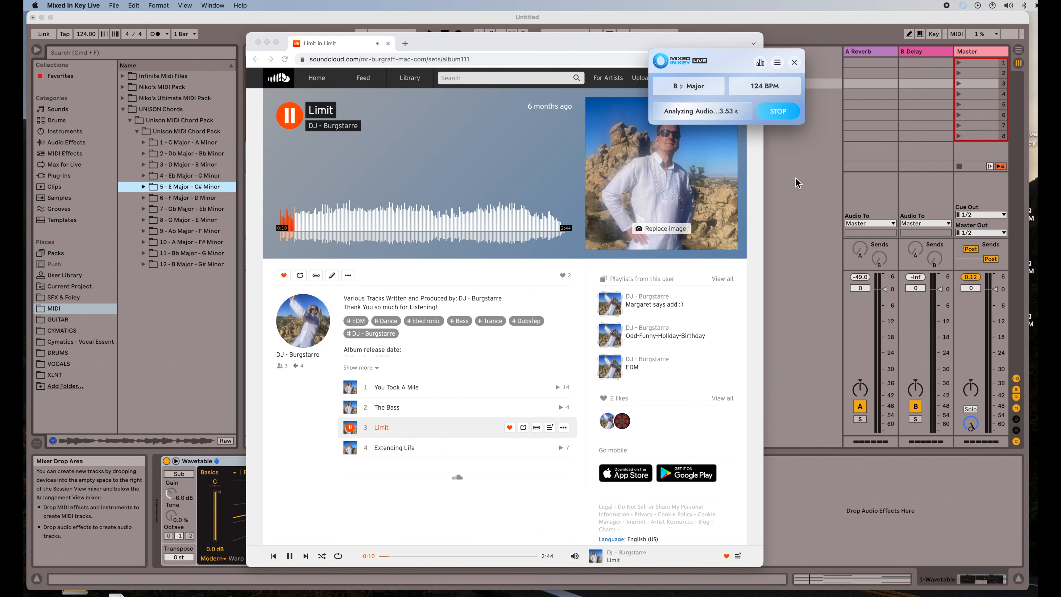
mouse_move(447, 309)
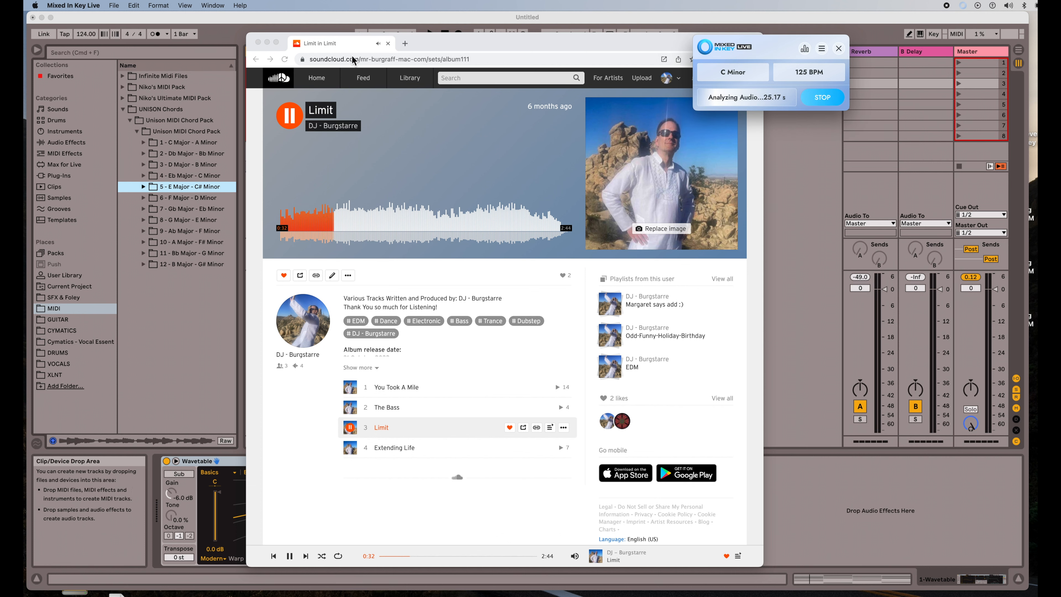
left_click(289, 115)
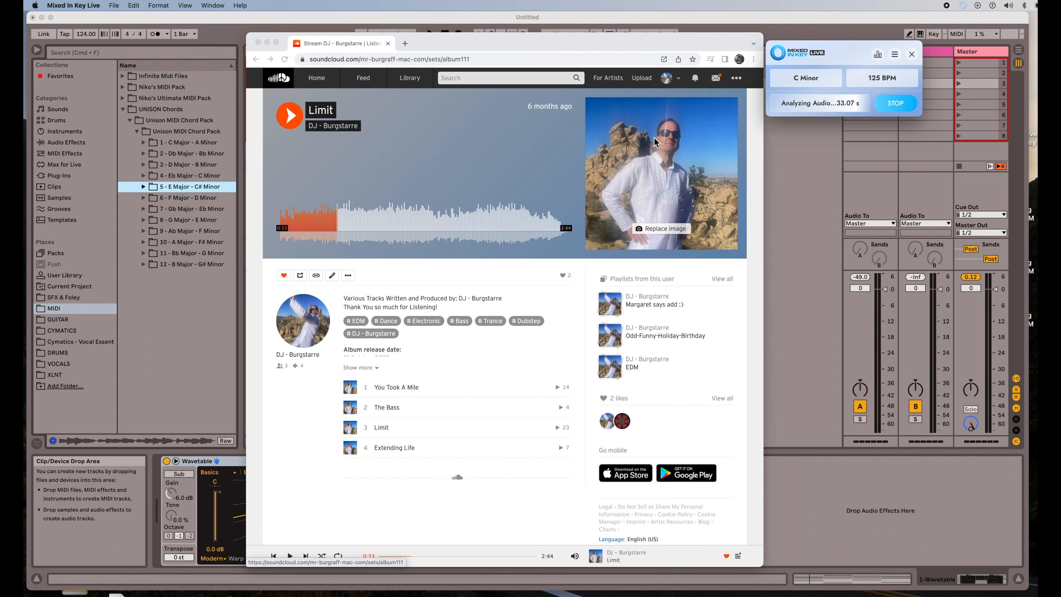
mouse_move(599, 25)
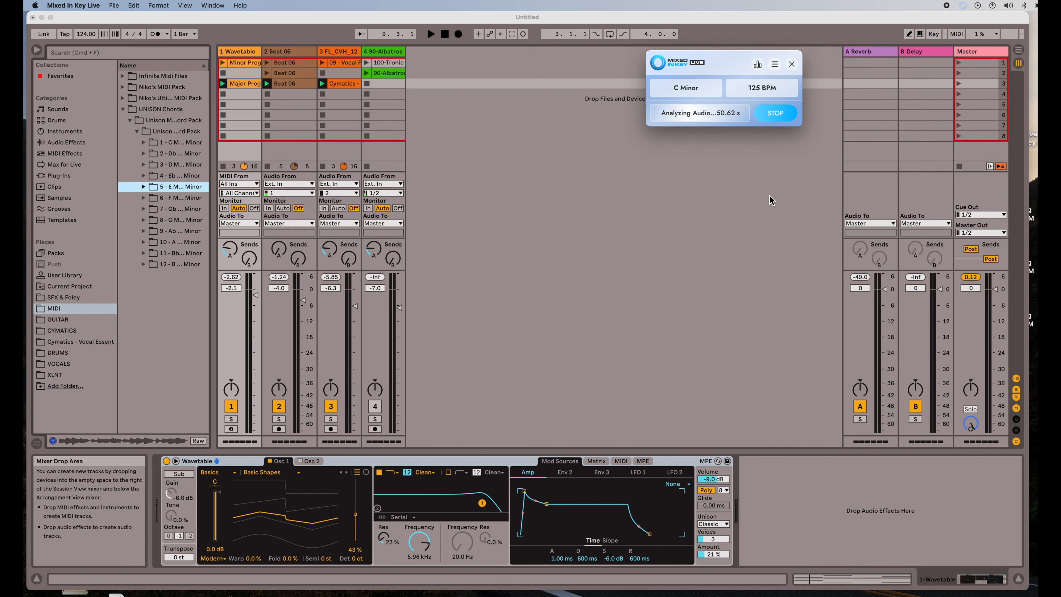
mouse_move(584, 229)
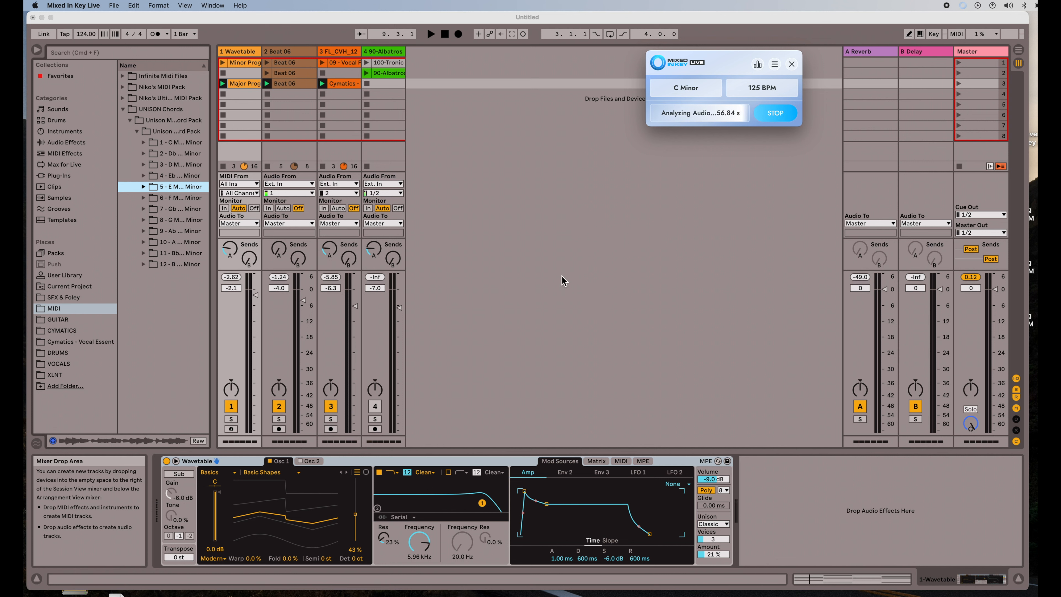
mouse_move(555, 253)
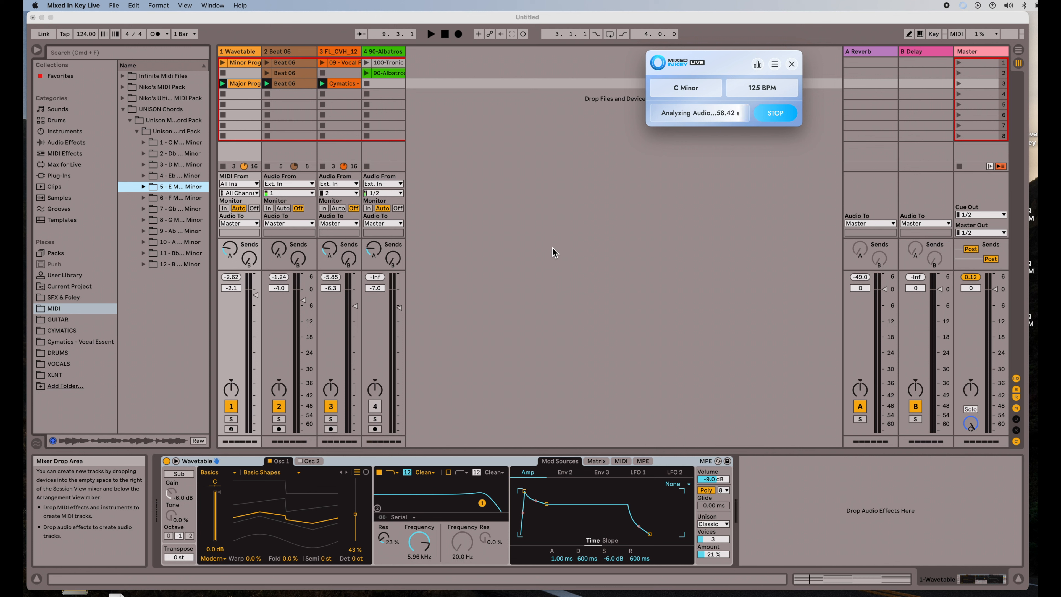
mouse_move(826, 184)
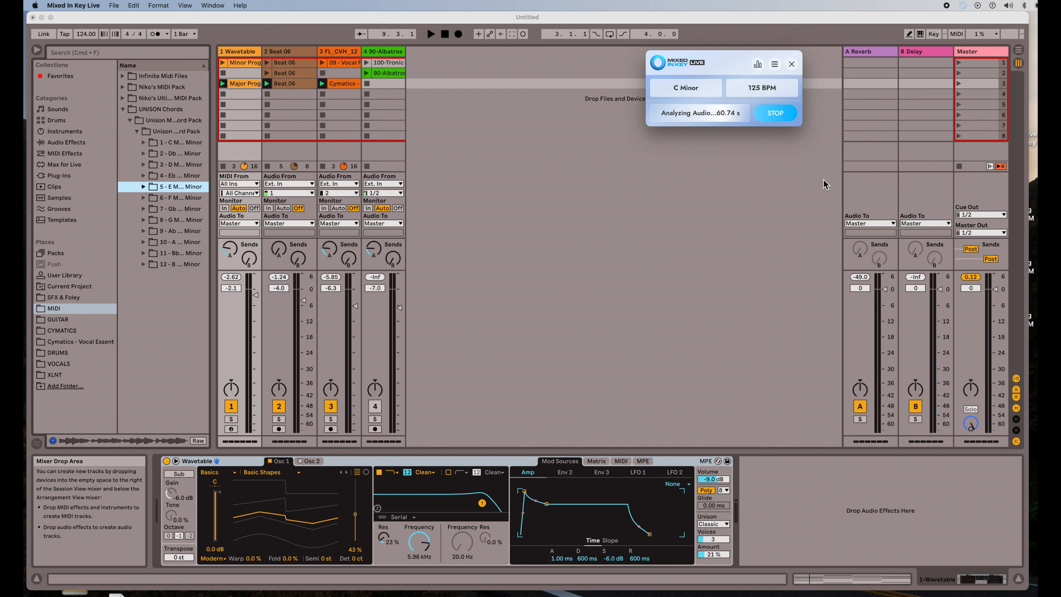